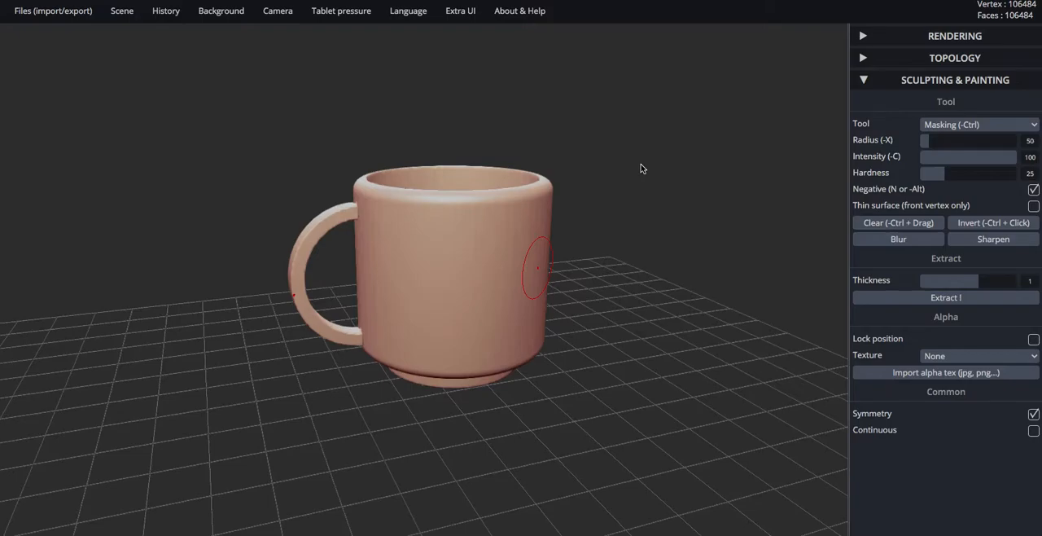
{"action": "mouse_move", "coordinate": [643, 165]}
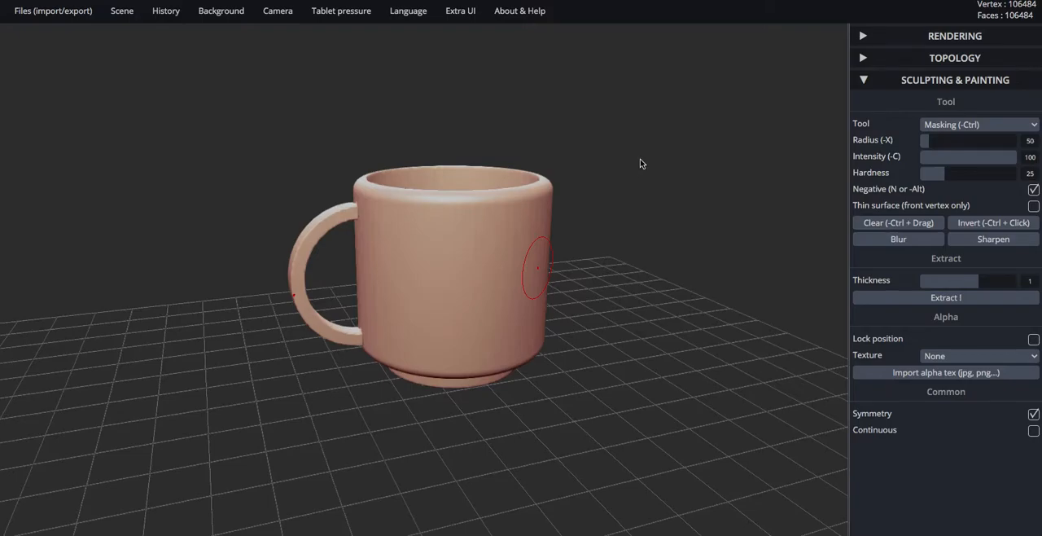
{"action": "mouse_move", "coordinate": [668, 372]}
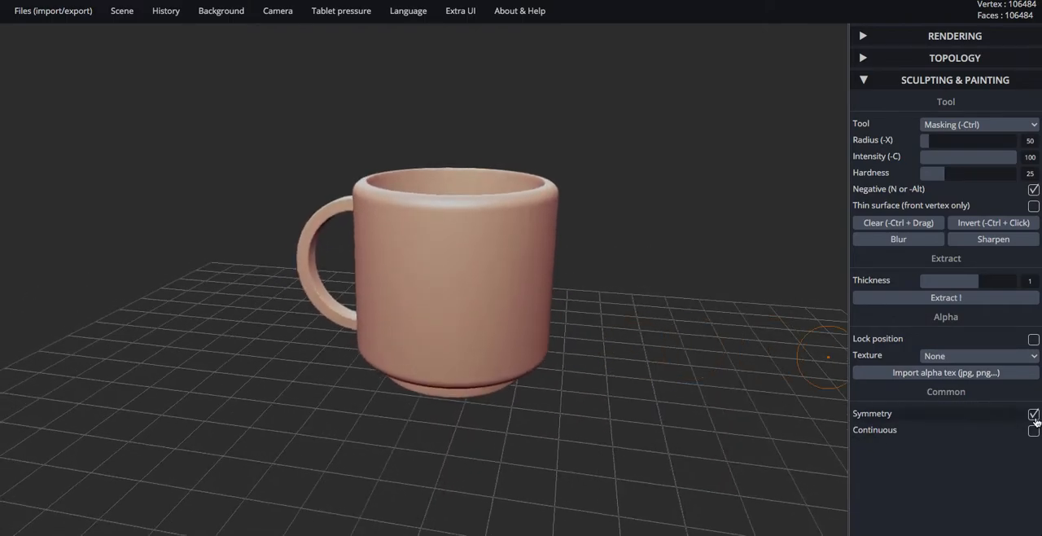
Step: Uncheck Symmetry so mask strokes only affect one side of the mug
{"action": "left_click", "coordinate": [1033, 414]}
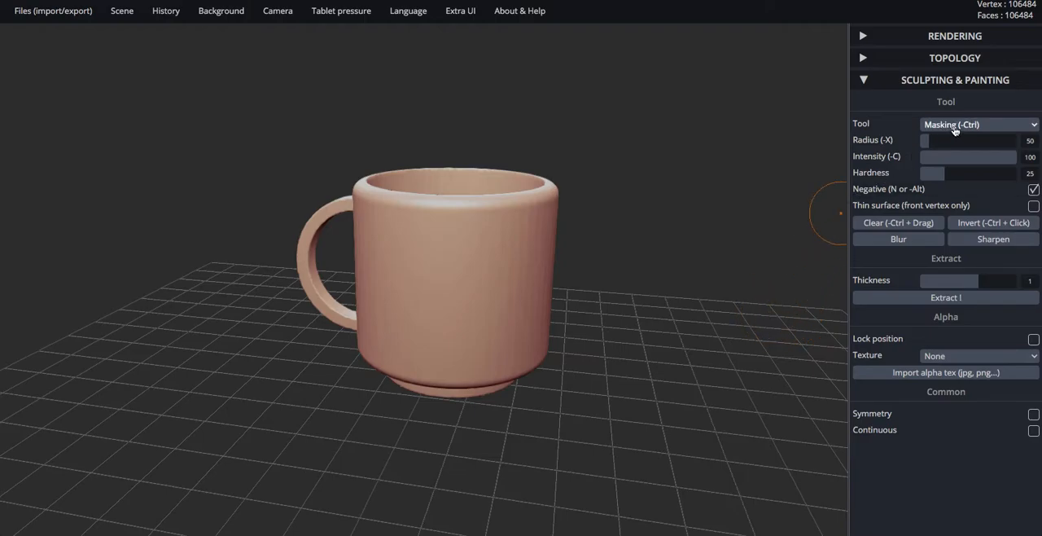
{"action": "left_click", "coordinate": [979, 124]}
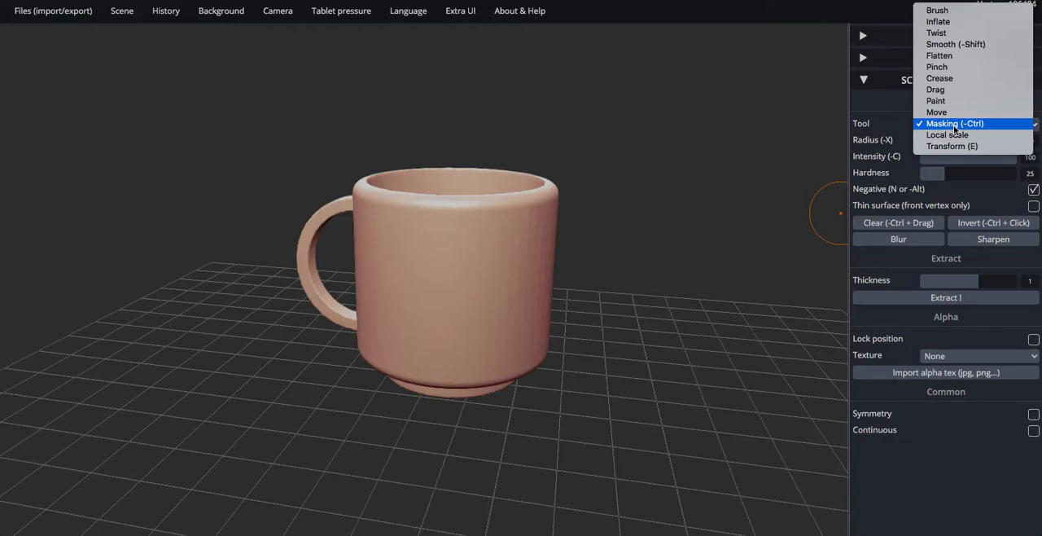
{"action": "mouse_move", "coordinate": [947, 129]}
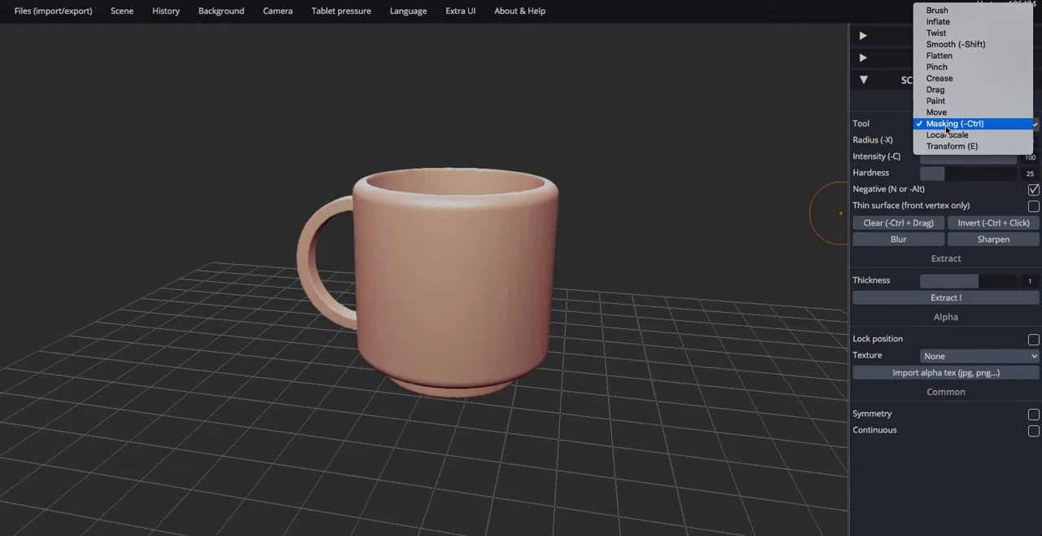
{"action": "left_click", "coordinate": [954, 123]}
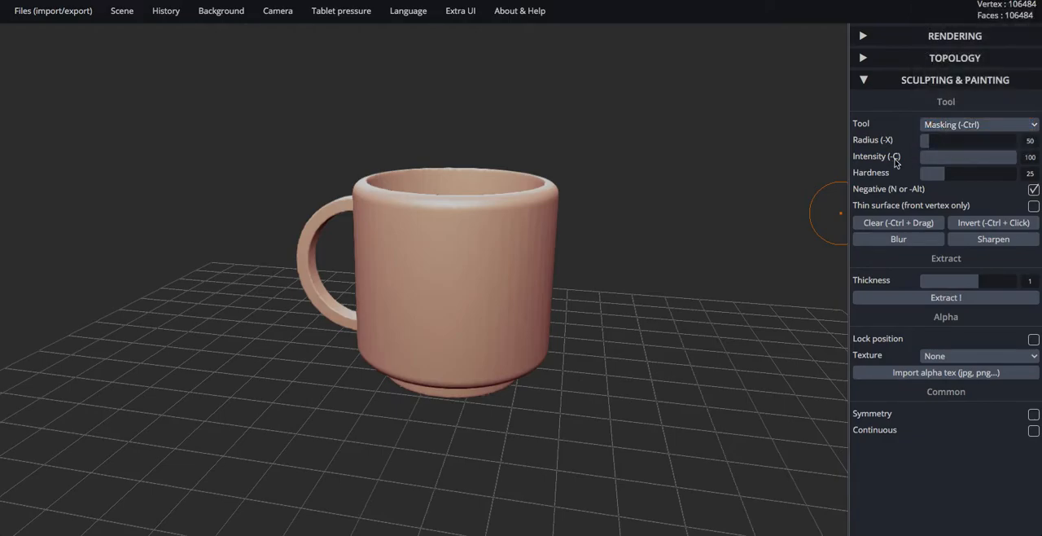
{"action": "mouse_move", "coordinate": [707, 268]}
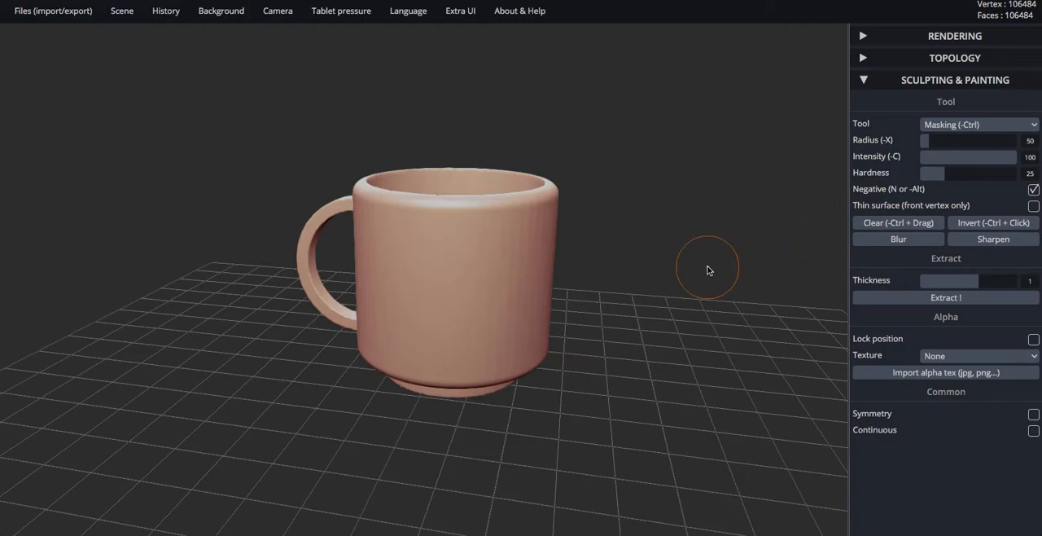
{"action": "mouse_move", "coordinate": [703, 269]}
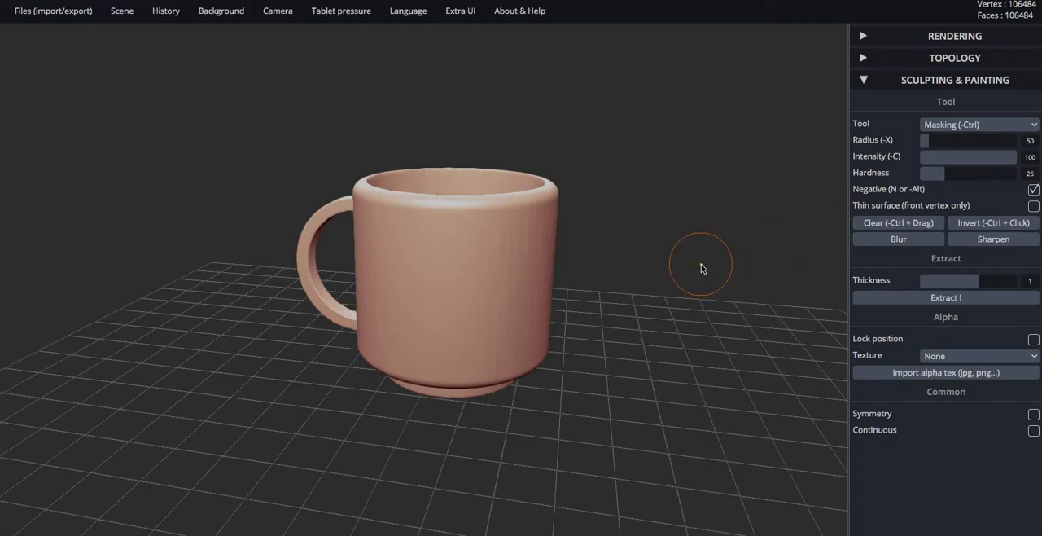
{"action": "mouse_move", "coordinate": [524, 286]}
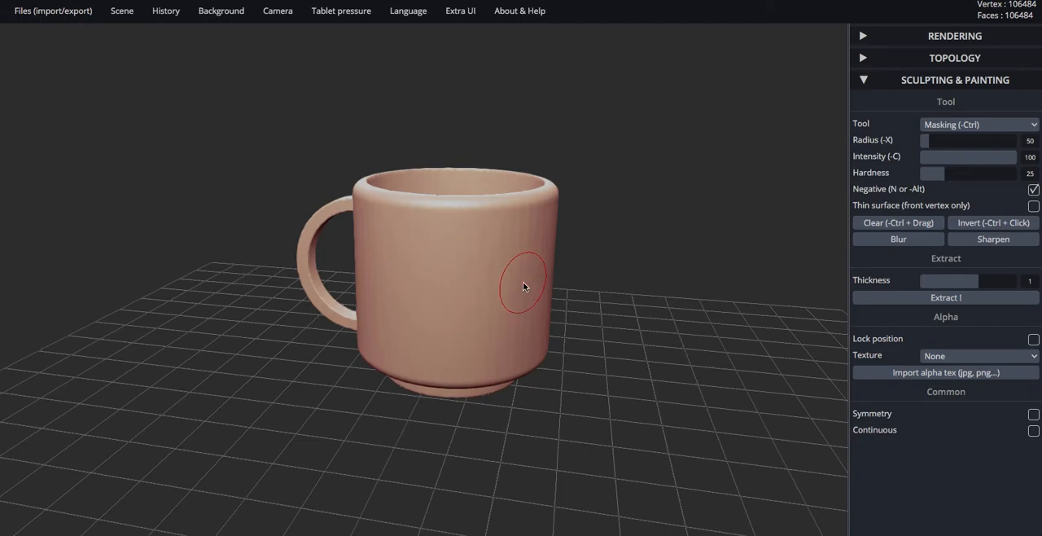
{"action": "mouse_move", "coordinate": [507, 290]}
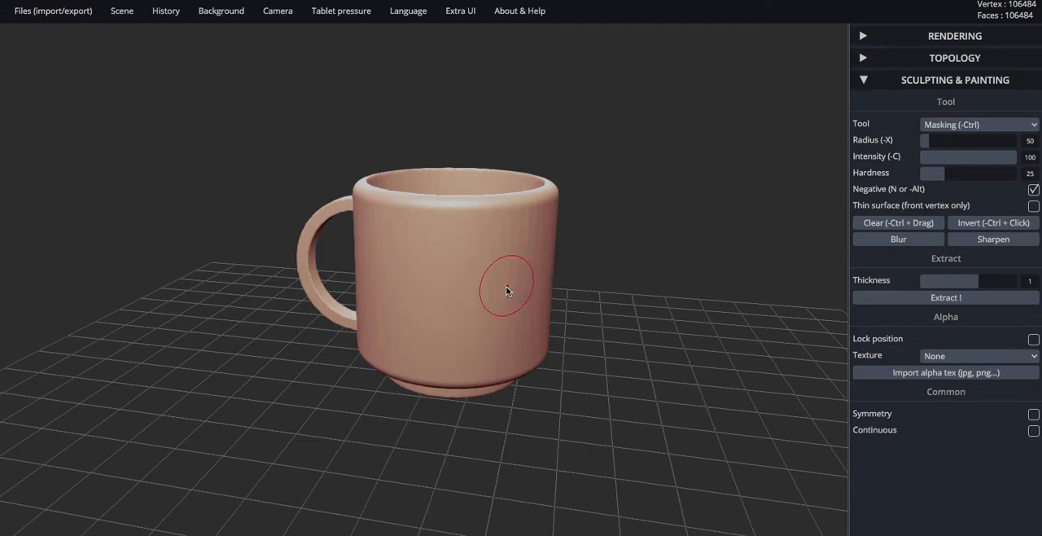
{"action": "mouse_move", "coordinate": [521, 295]}
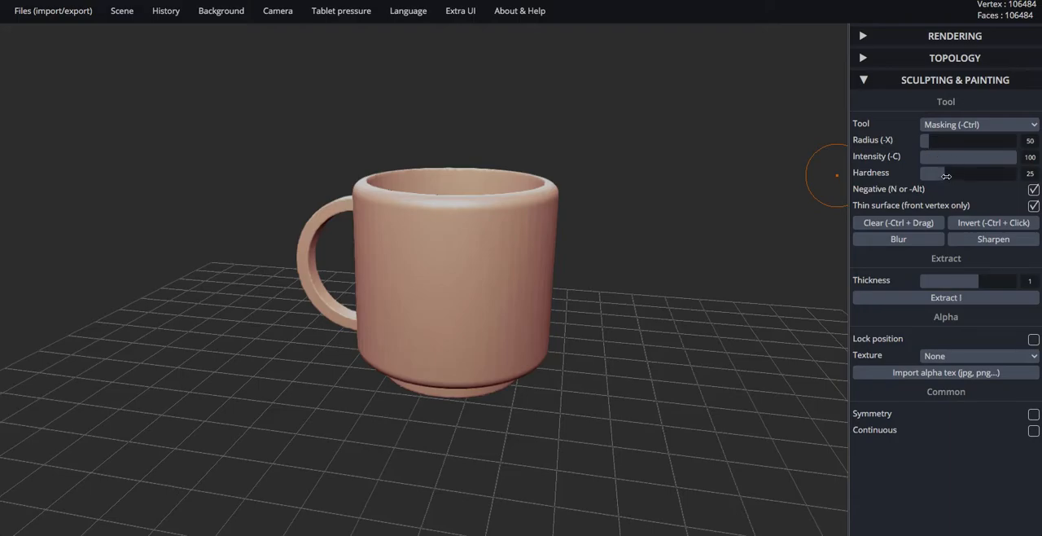
{"action": "mouse_move", "coordinate": [889, 175]}
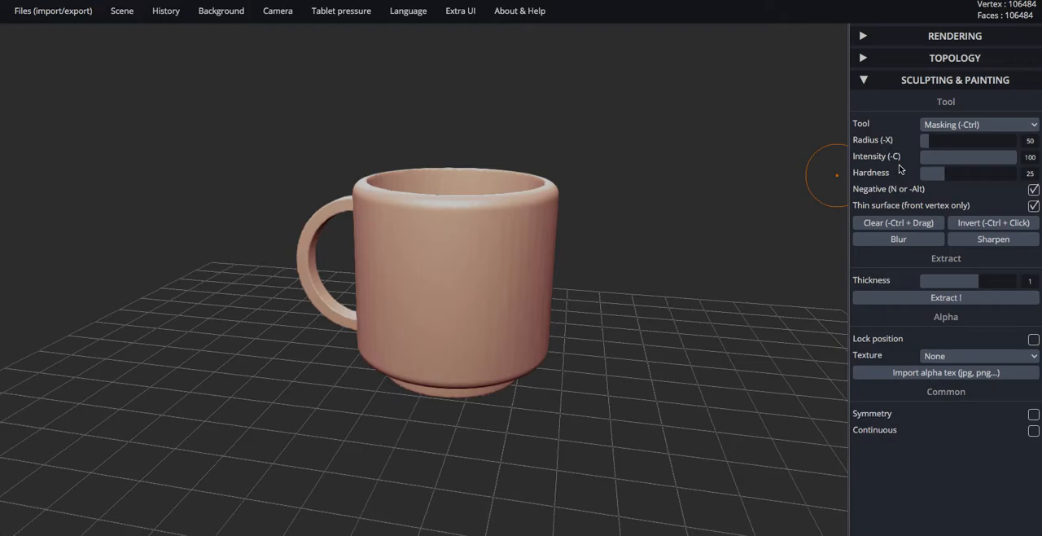
{"action": "mouse_move", "coordinate": [912, 148]}
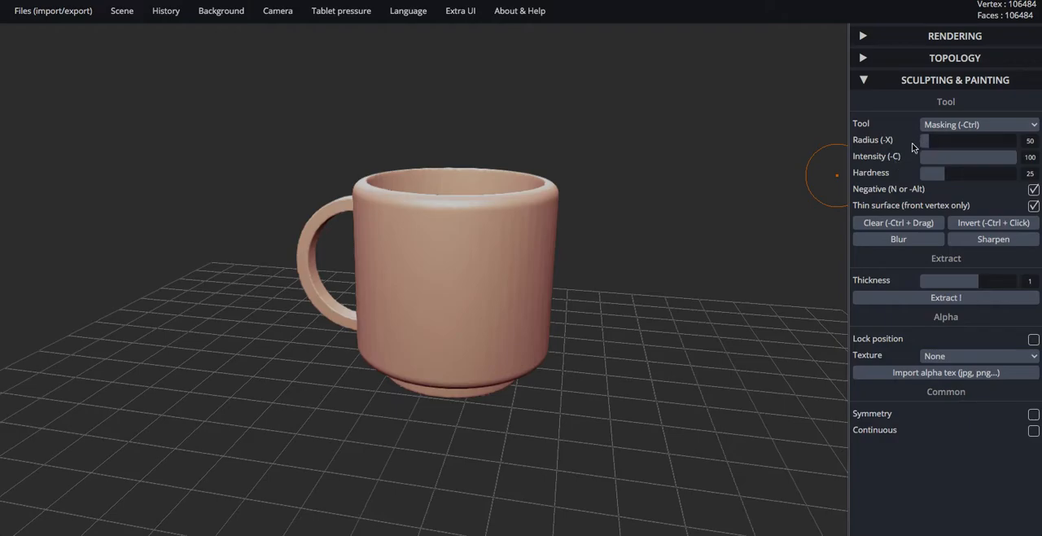
{"action": "mouse_move", "coordinate": [692, 201]}
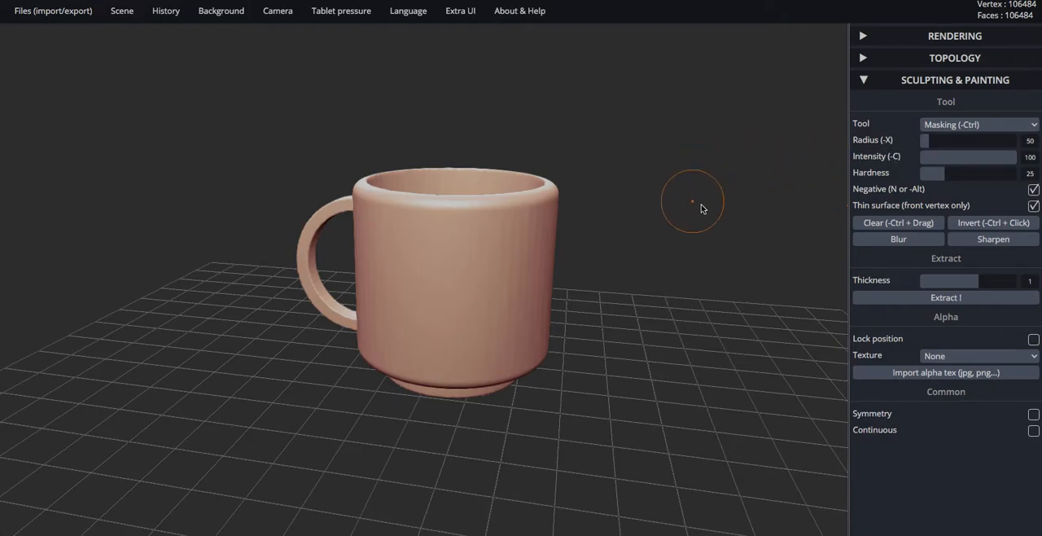
{"action": "mouse_move", "coordinate": [698, 201]}
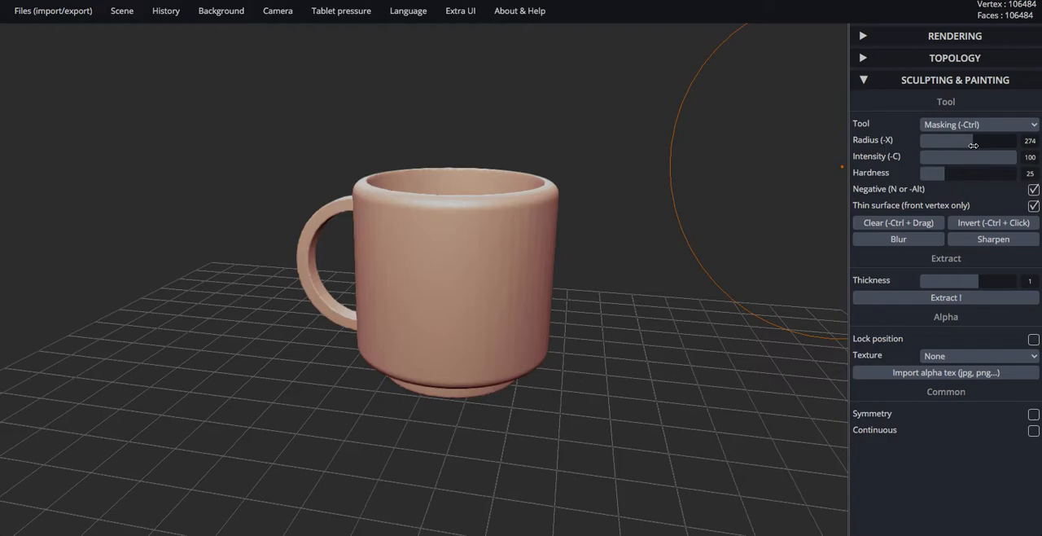
Step: Set the masking brush radius to 40 and hardness to 13
{"action": "left_click_drag", "start_coordinate": [1001, 140], "coordinate": [929, 140]}
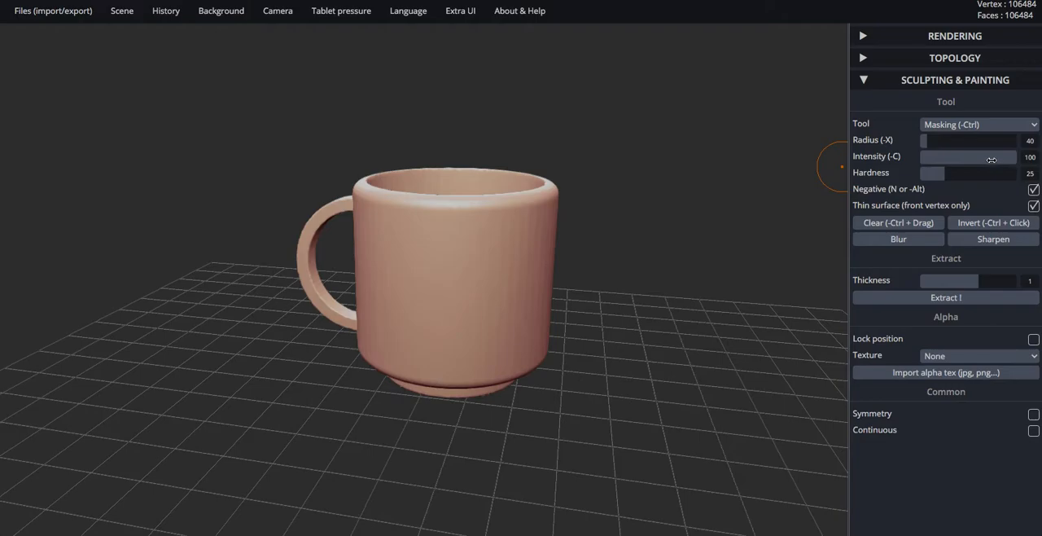
{"action": "mouse_move", "coordinate": [955, 175]}
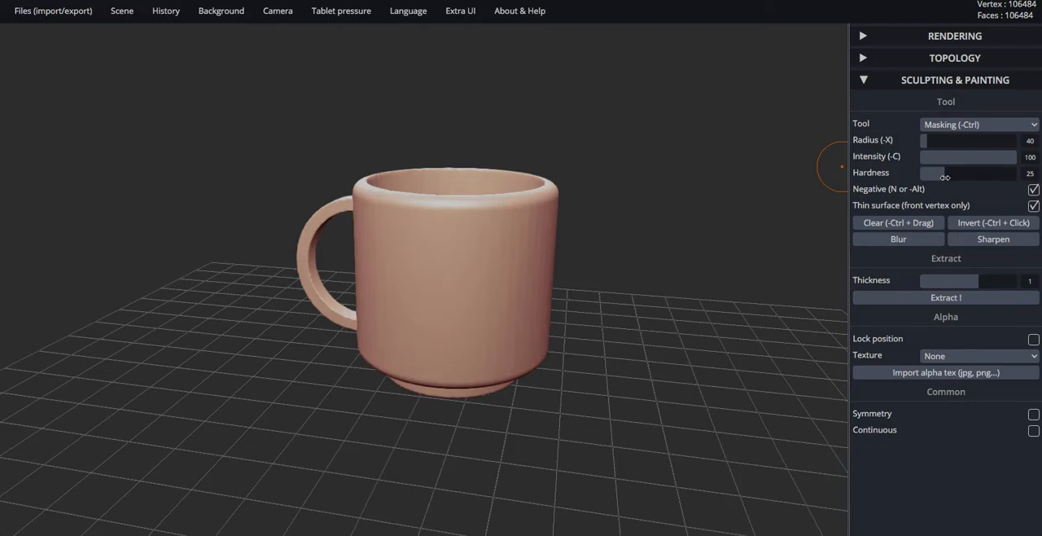
{"action": "left_click_drag", "start_coordinate": [945, 172], "coordinate": [932, 172]}
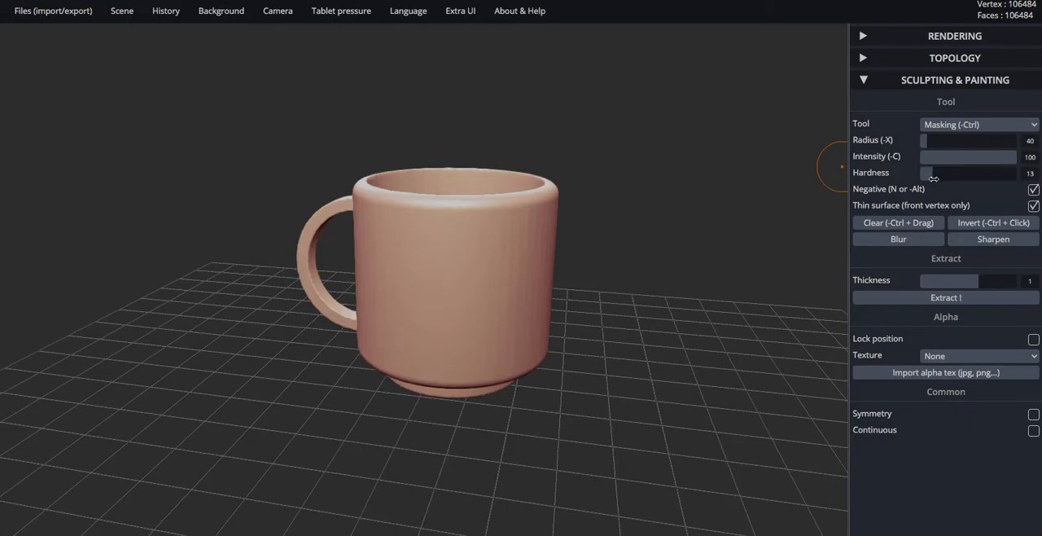
{"action": "mouse_move", "coordinate": [414, 268]}
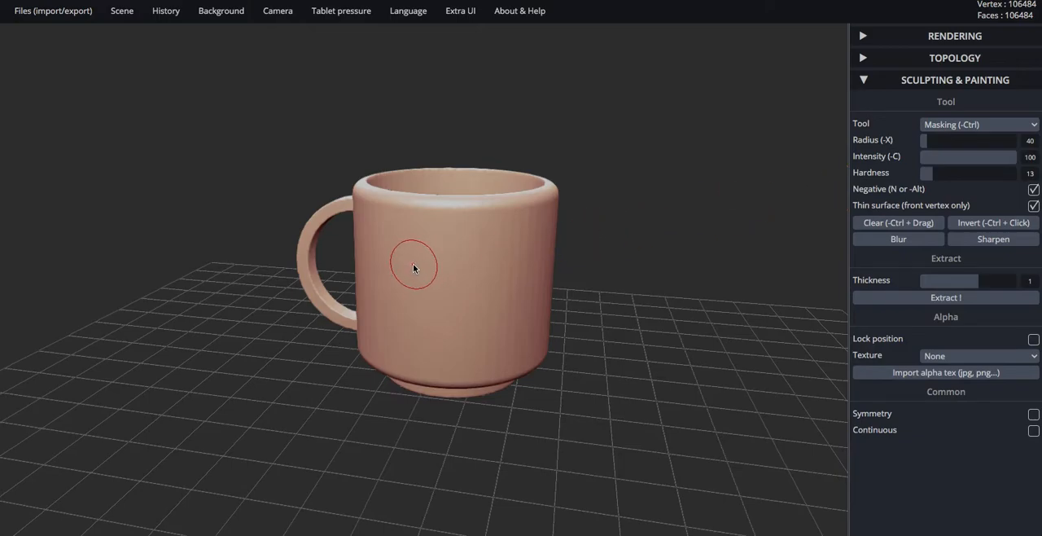
{"action": "mouse_move", "coordinate": [431, 269]}
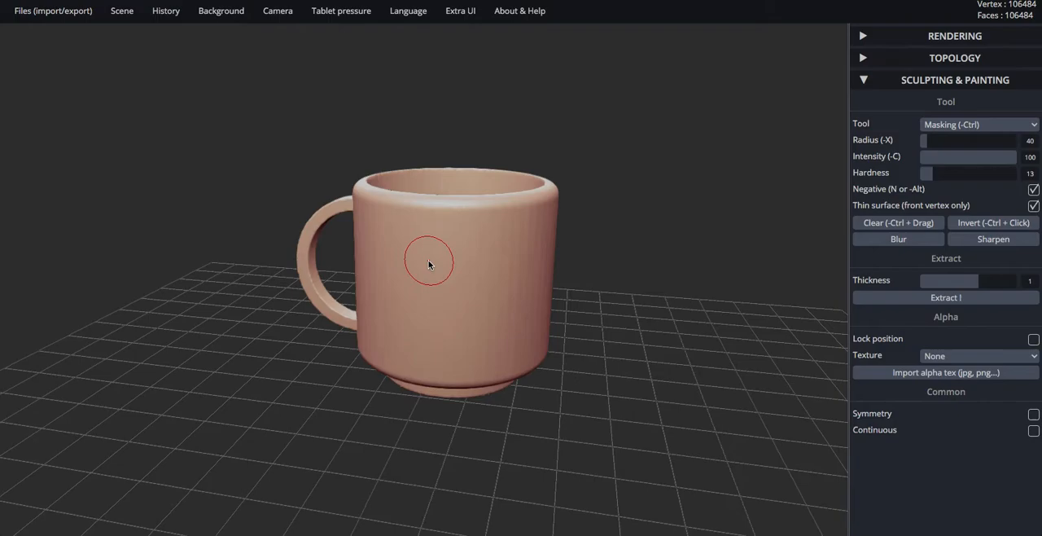
Step: Mask a vertical strip on the mug's front, then raise brush hardness to 87
{"action": "left_click_drag", "start_coordinate": [429, 261], "coordinate": [415, 338]}
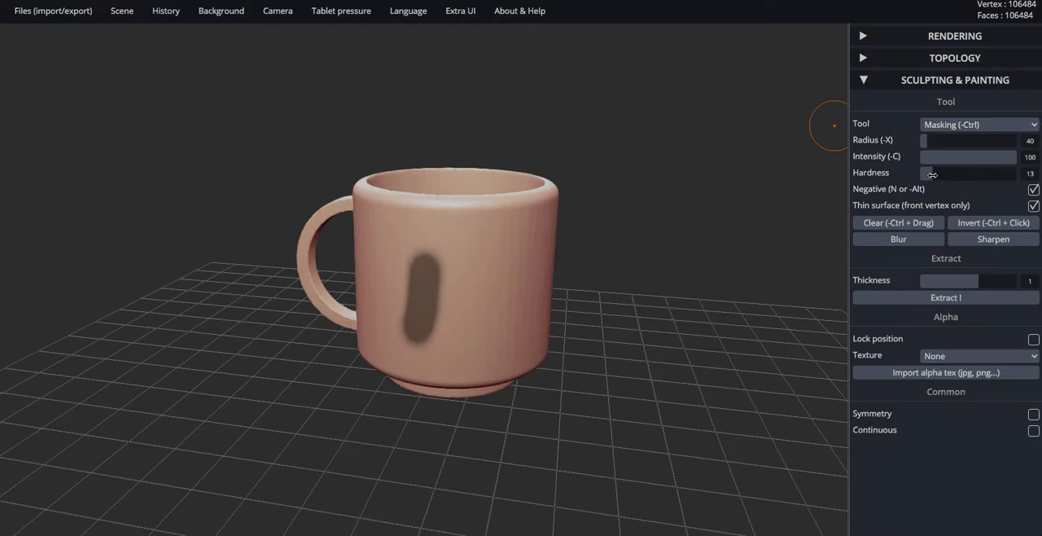
{"action": "left_click_drag", "start_coordinate": [929, 173], "coordinate": [981, 173]}
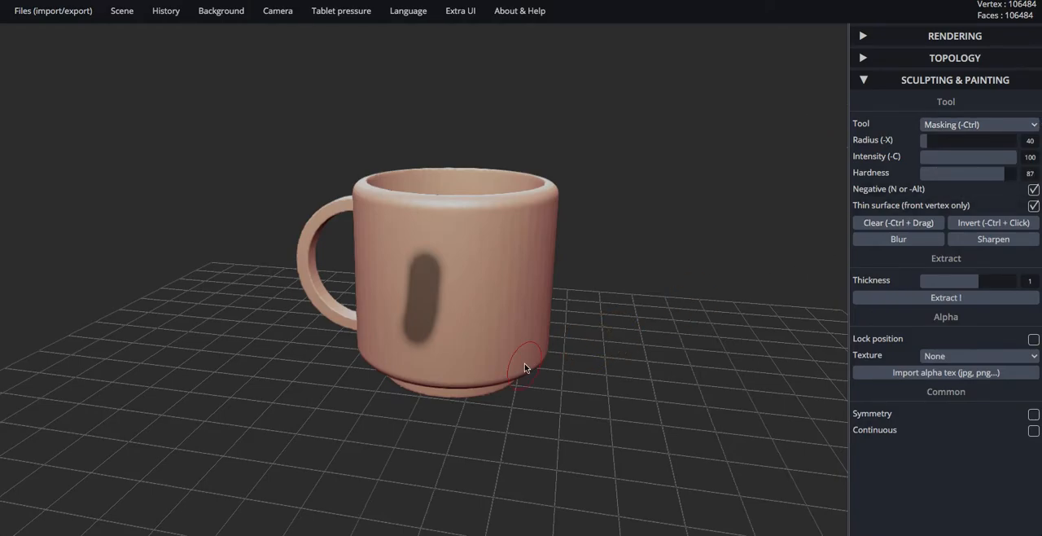
{"action": "mouse_move", "coordinate": [418, 296]}
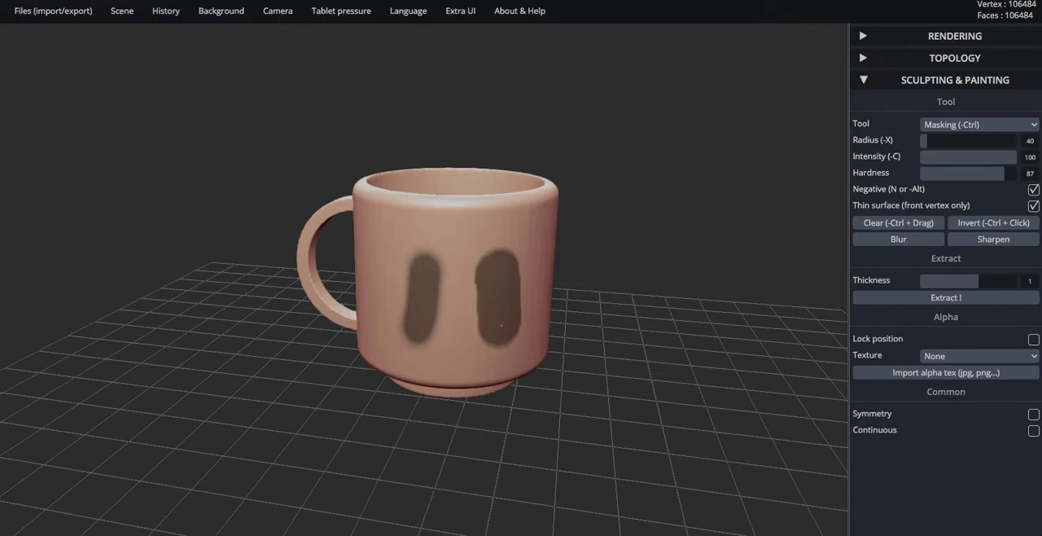
{"action": "mouse_move", "coordinate": [504, 326]}
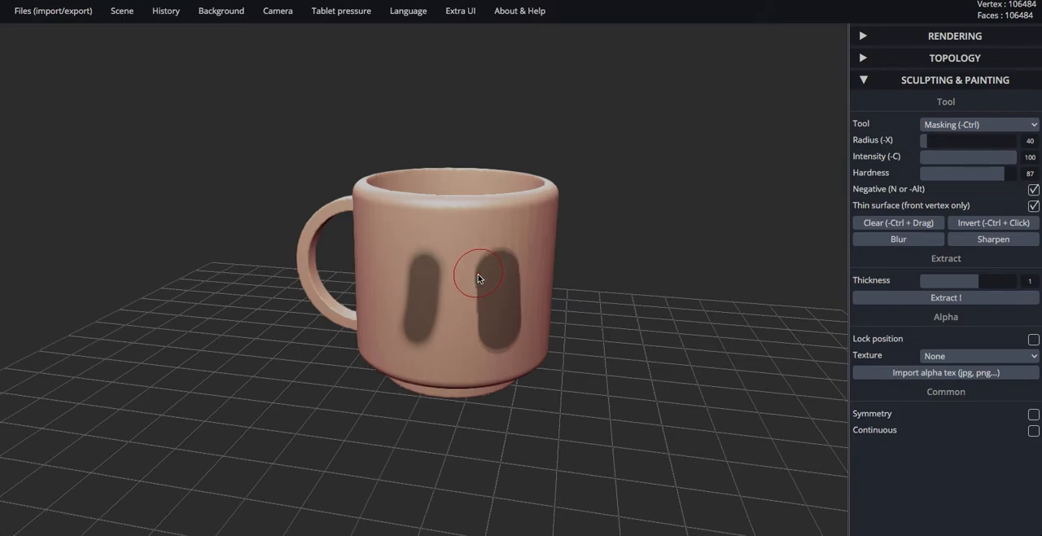
{"action": "mouse_move", "coordinate": [477, 311]}
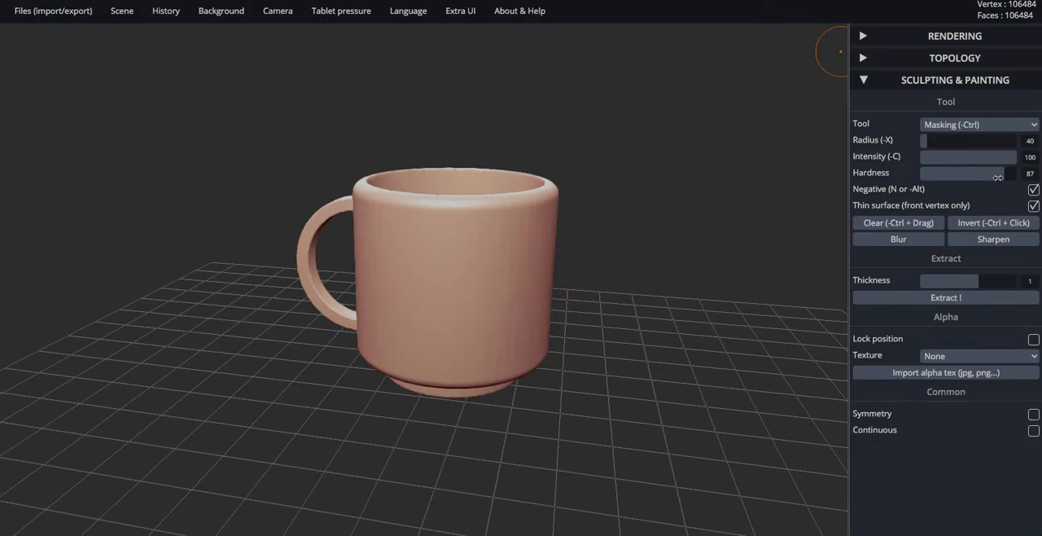
Step: Lower the masking brush hardness to 49, then further to 19
{"action": "left_click_drag", "start_coordinate": [998, 172], "coordinate": [969, 172]}
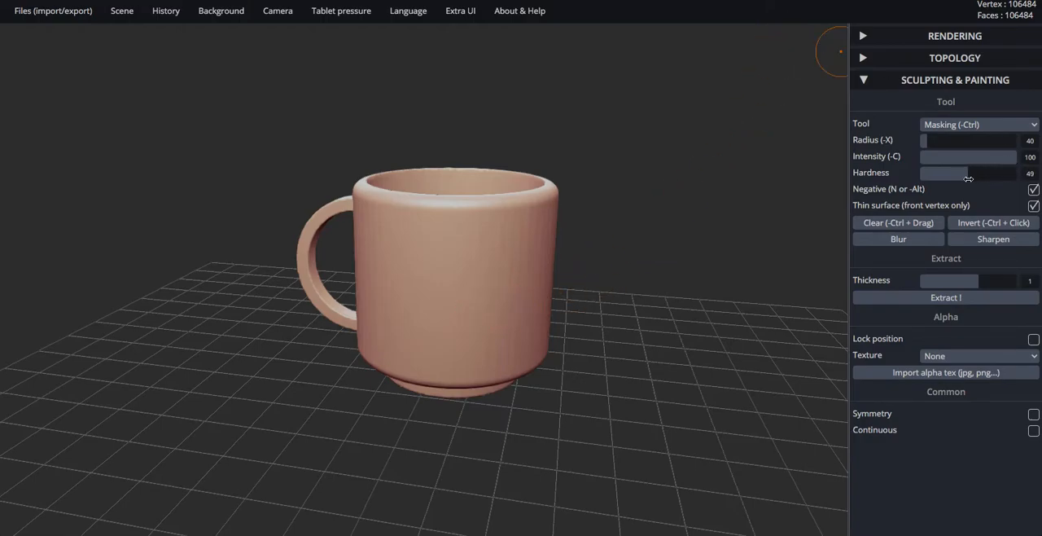
{"action": "left_click_drag", "start_coordinate": [969, 173], "coordinate": [946, 173]}
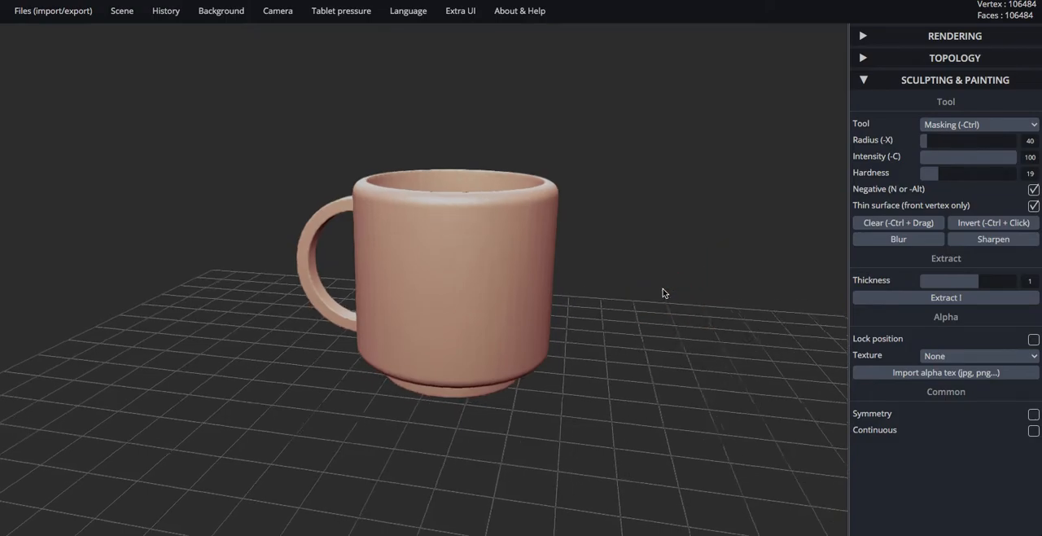
{"action": "mouse_move", "coordinate": [661, 286]}
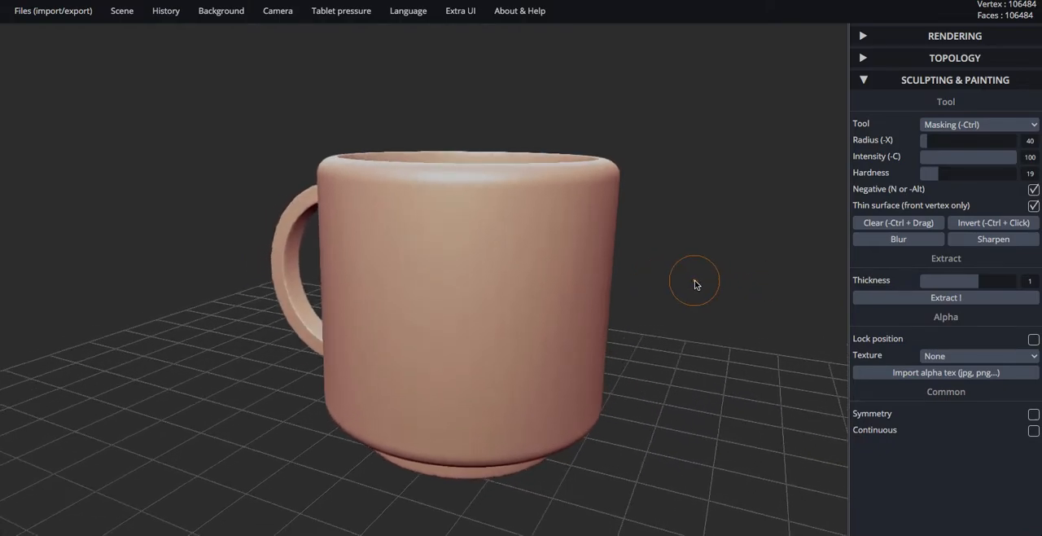
{"action": "mouse_move", "coordinate": [585, 289]}
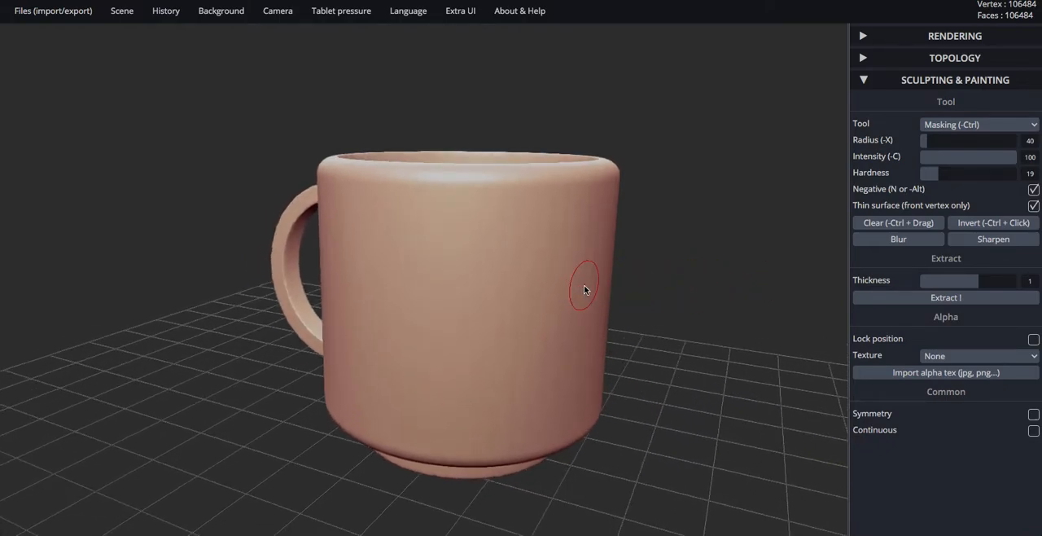
{"action": "mouse_move", "coordinate": [487, 269]}
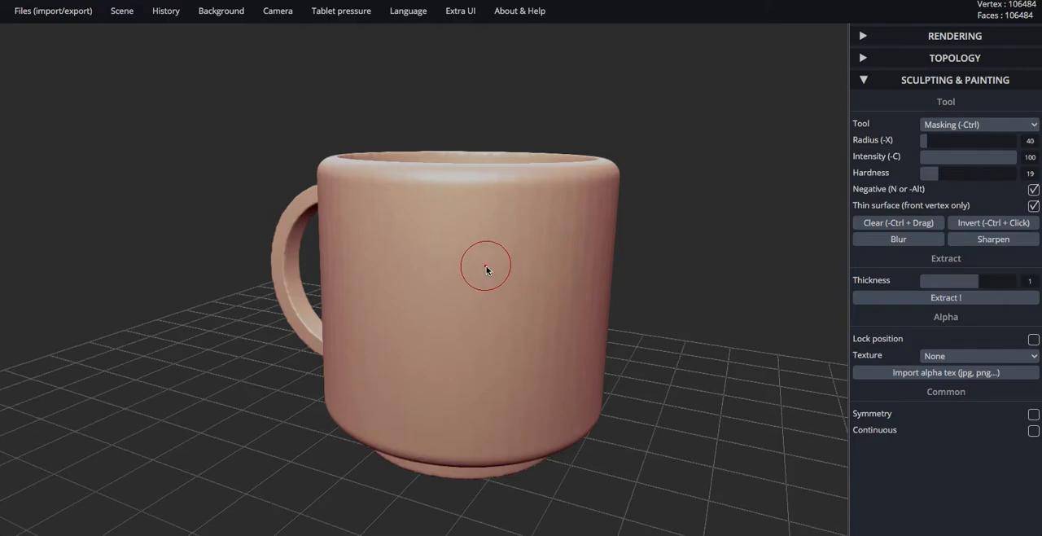
{"action": "mouse_move", "coordinate": [489, 270]}
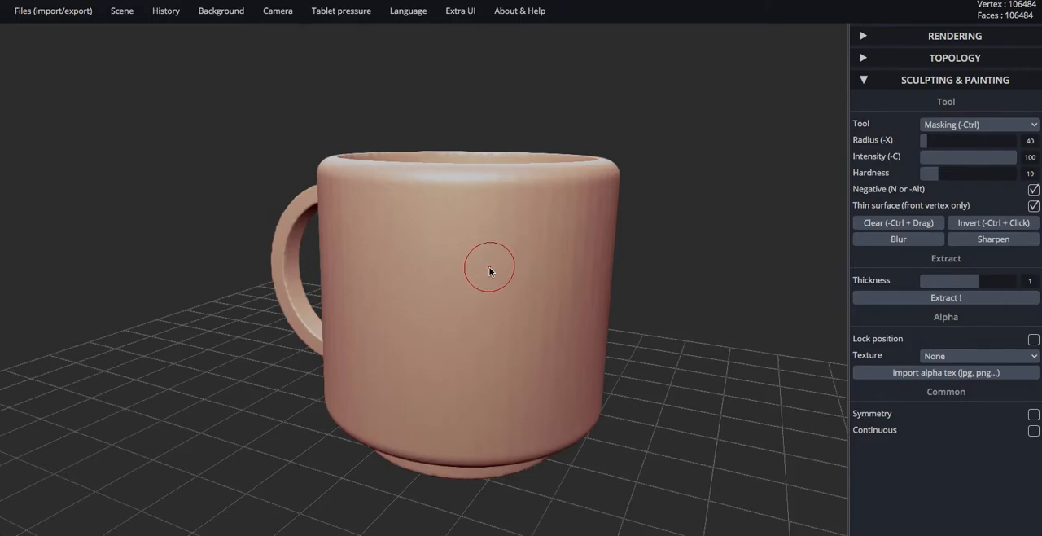
Step: Paint a large looping peanut-shaped mask across the mug's front
{"action": "left_click", "coordinate": [488, 267]}
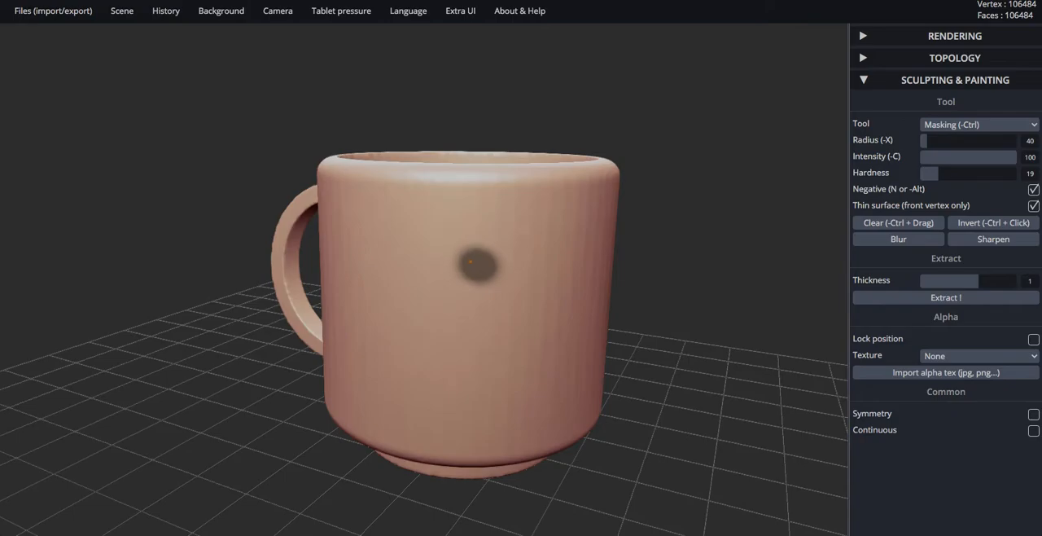
{"action": "left_click_drag", "start_coordinate": [480, 260], "coordinate": [423, 241]}
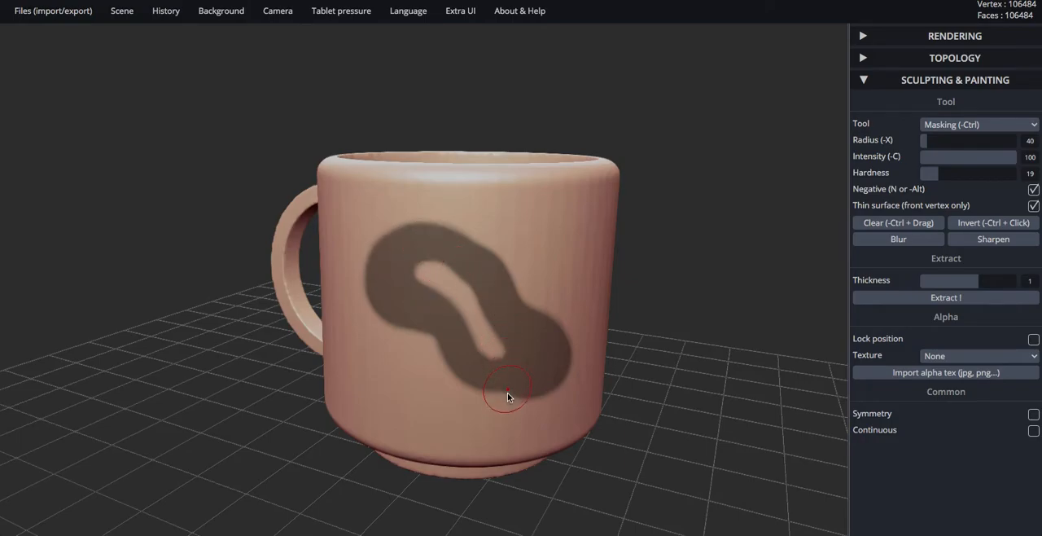
Step: Toggle Negative off to remove mask, then back on to add mask
{"action": "left_click", "coordinate": [1033, 189]}
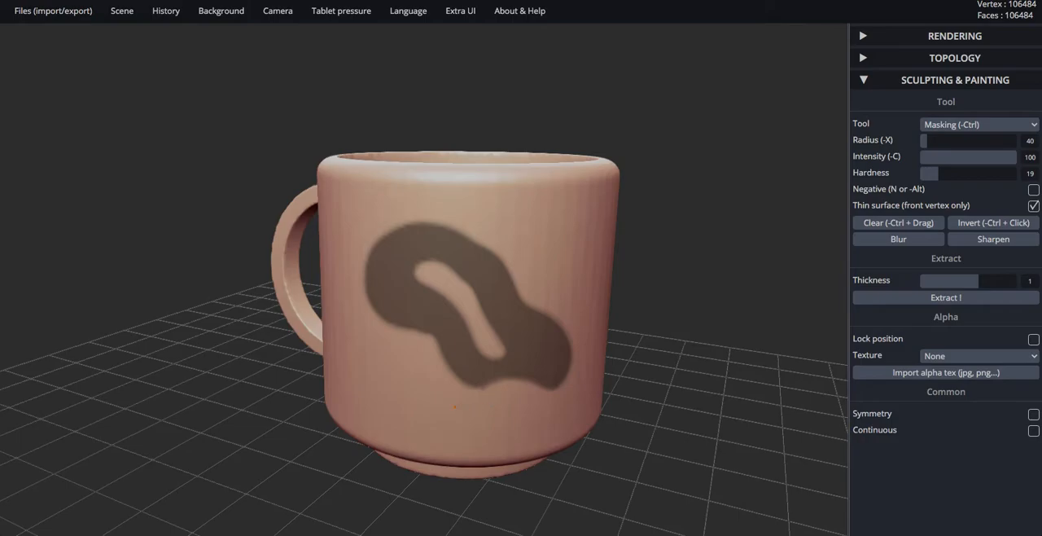
{"action": "left_click", "coordinate": [1034, 189]}
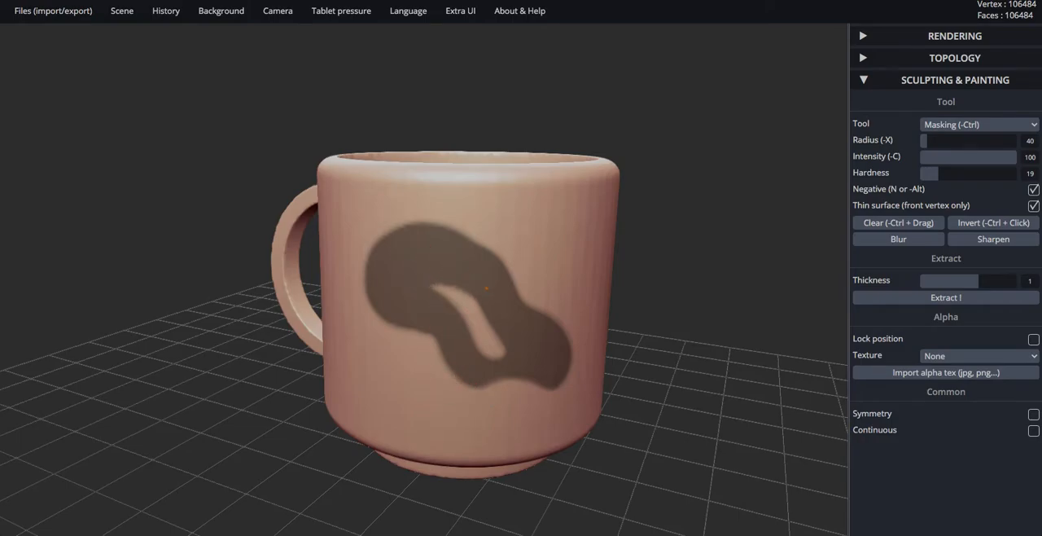
{"action": "mouse_move", "coordinate": [737, 275]}
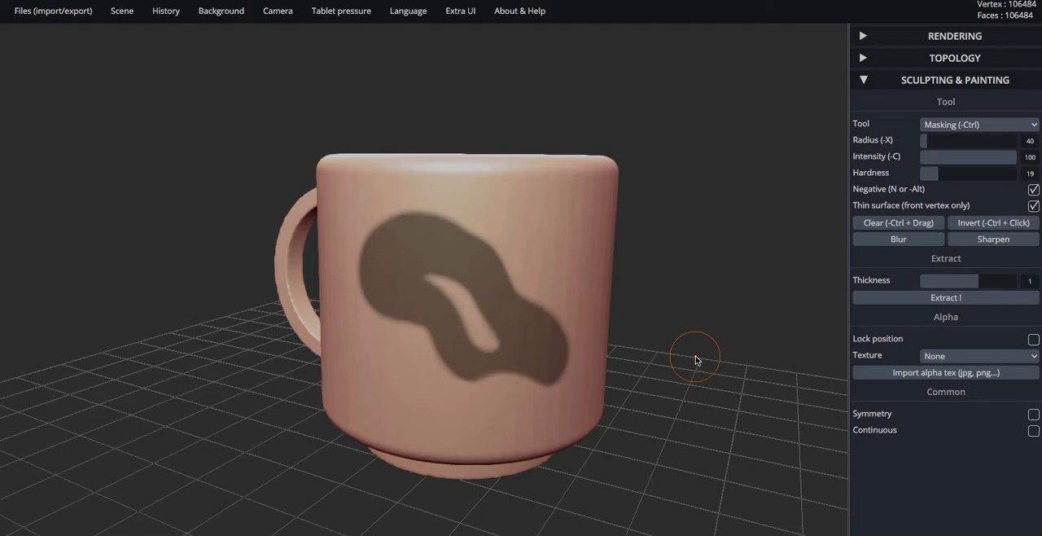
{"action": "mouse_move", "coordinate": [530, 286]}
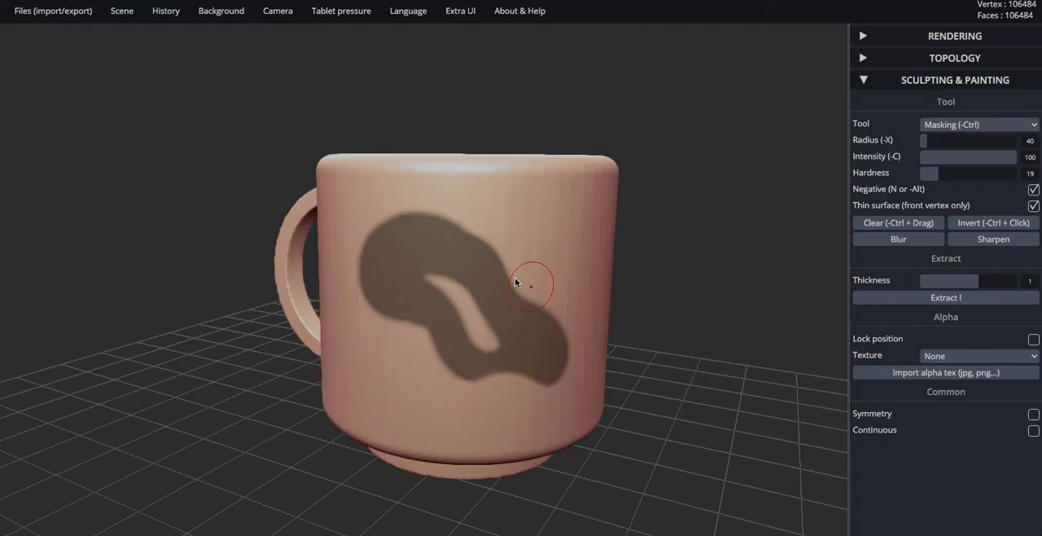
{"action": "mouse_move", "coordinate": [402, 270]}
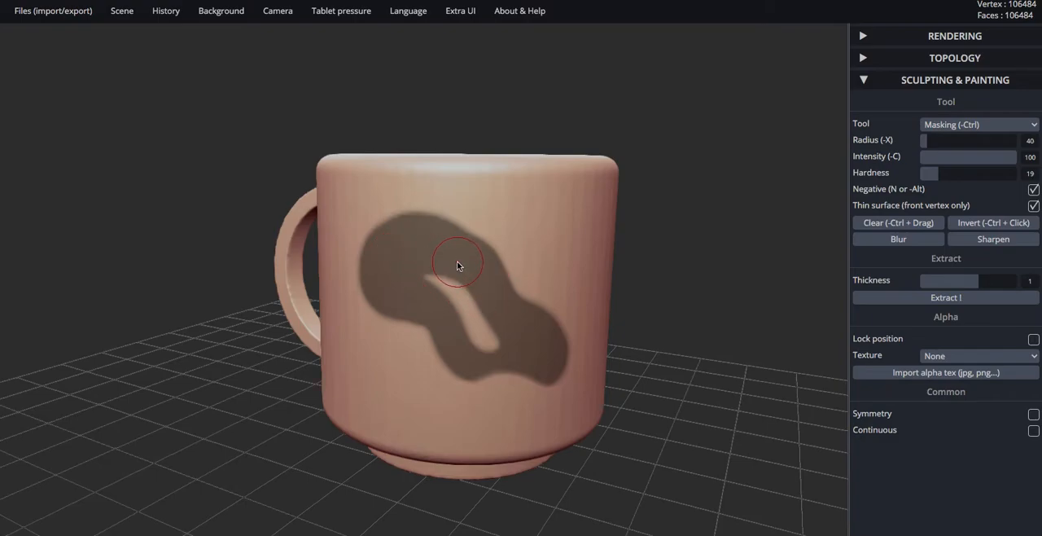
{"action": "mouse_move", "coordinate": [680, 232]}
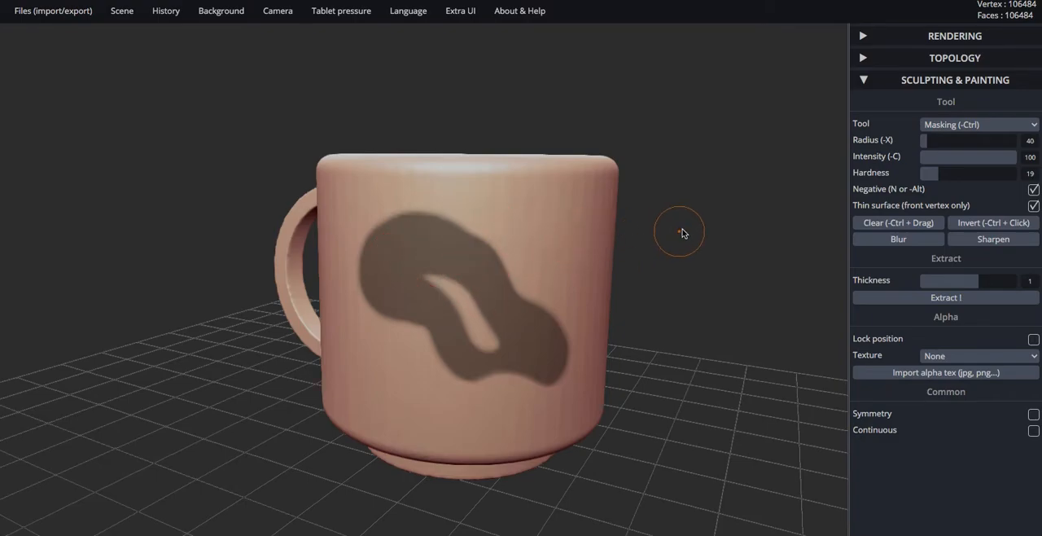
{"action": "mouse_move", "coordinate": [711, 222]}
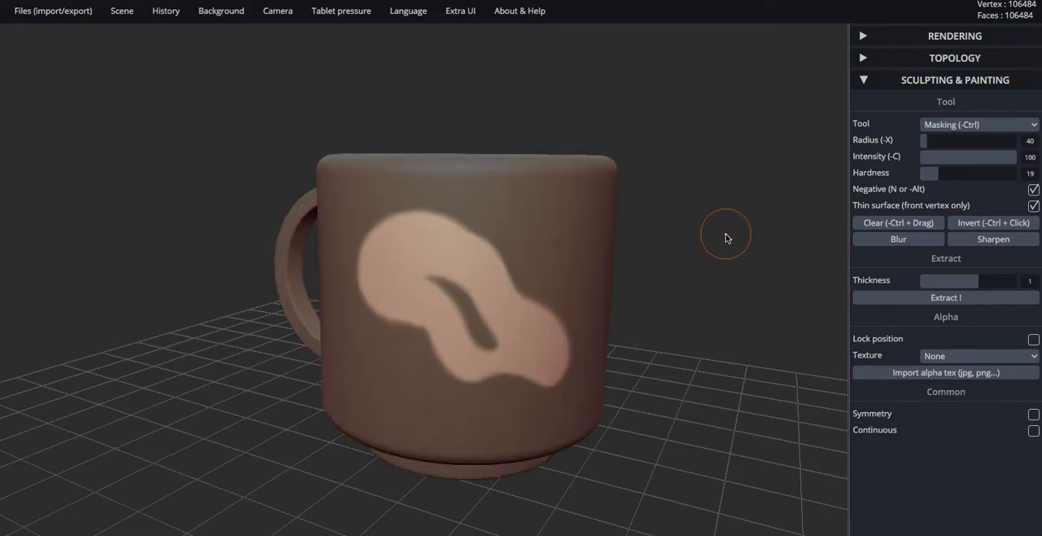
Step: Extend the thin masked curve inside the peanut shape upward
{"action": "left_click_drag", "start_coordinate": [724, 236], "coordinate": [696, 235]}
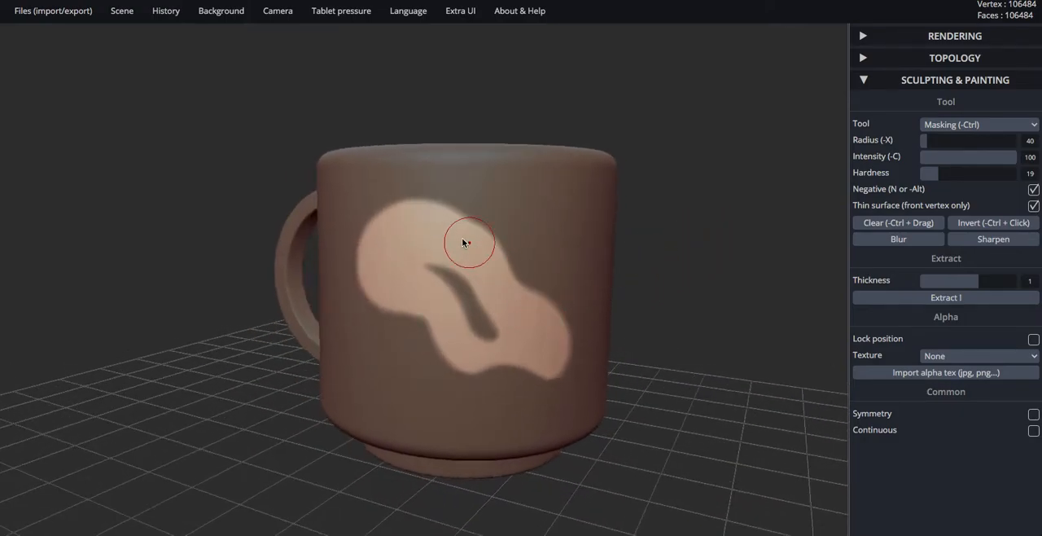
{"action": "mouse_move", "coordinate": [542, 354]}
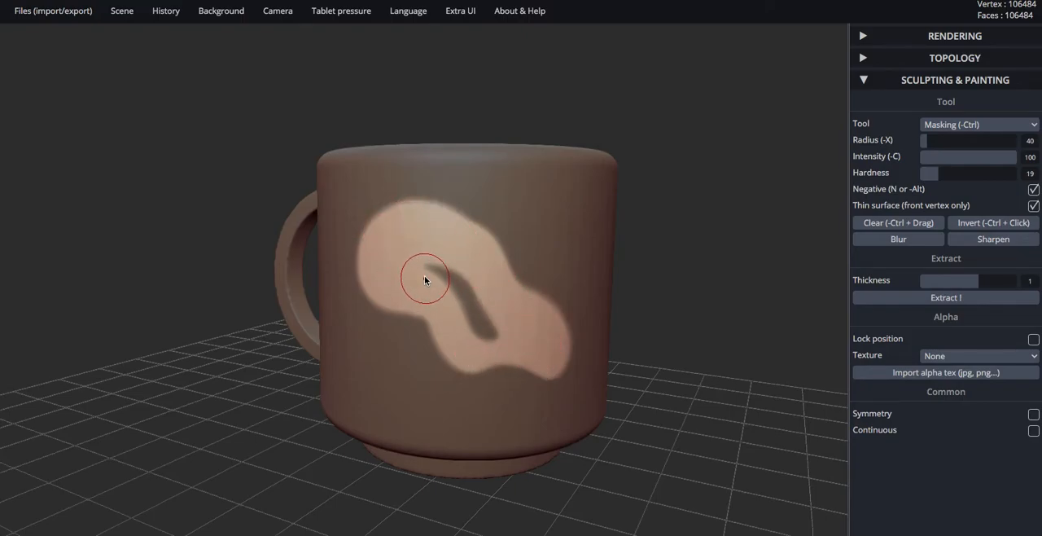
{"action": "mouse_move", "coordinate": [659, 102]}
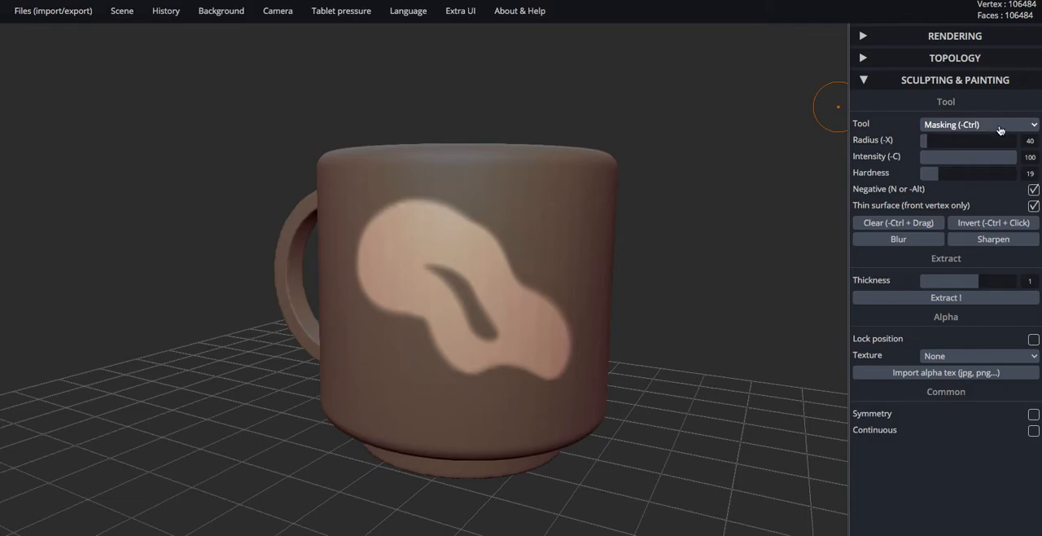
Step: Choose Move from the sculpting tool list
{"action": "left_click", "coordinate": [979, 124]}
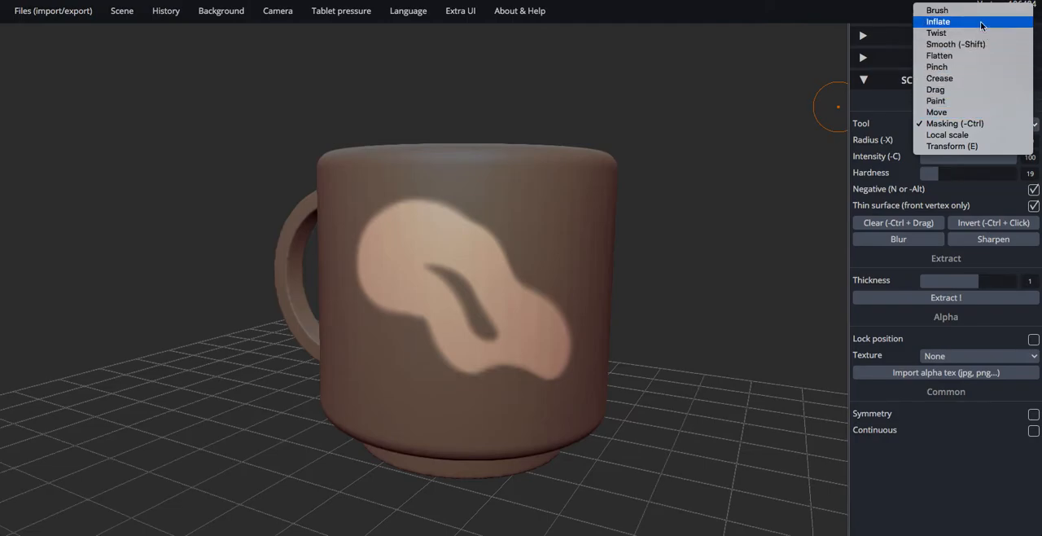
{"action": "left_click", "coordinate": [954, 123]}
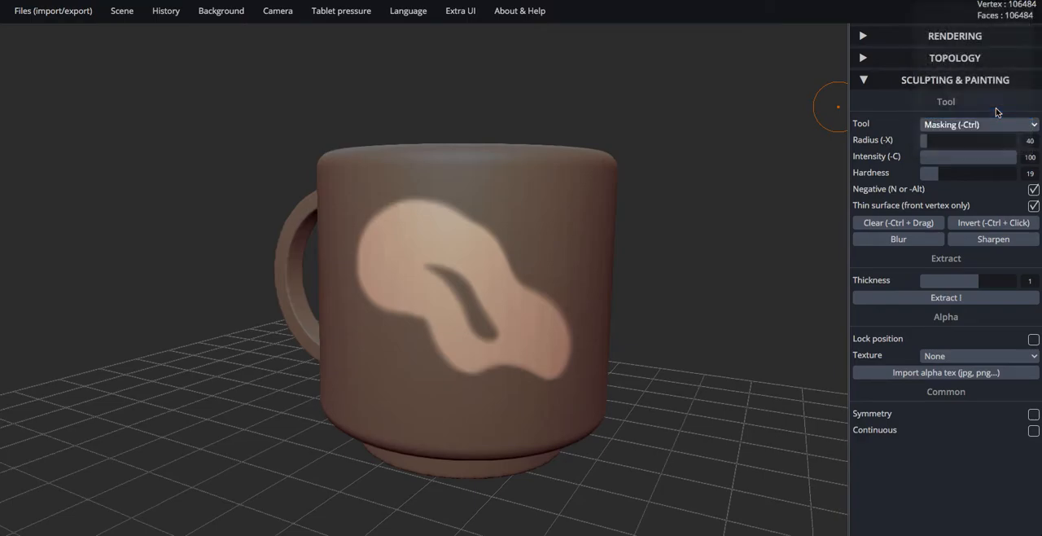
{"action": "left_click", "coordinate": [978, 124]}
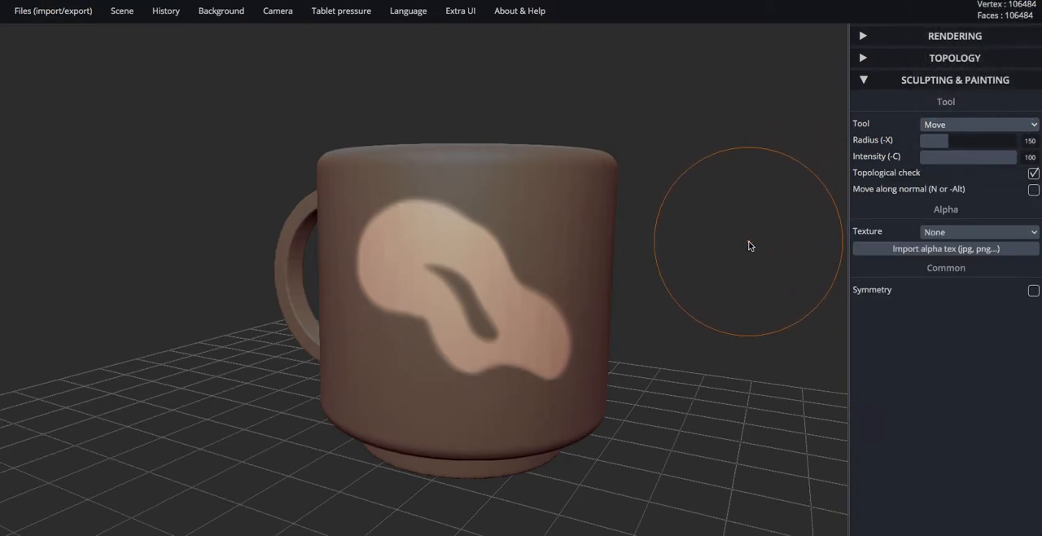
{"action": "mouse_move", "coordinate": [650, 226]}
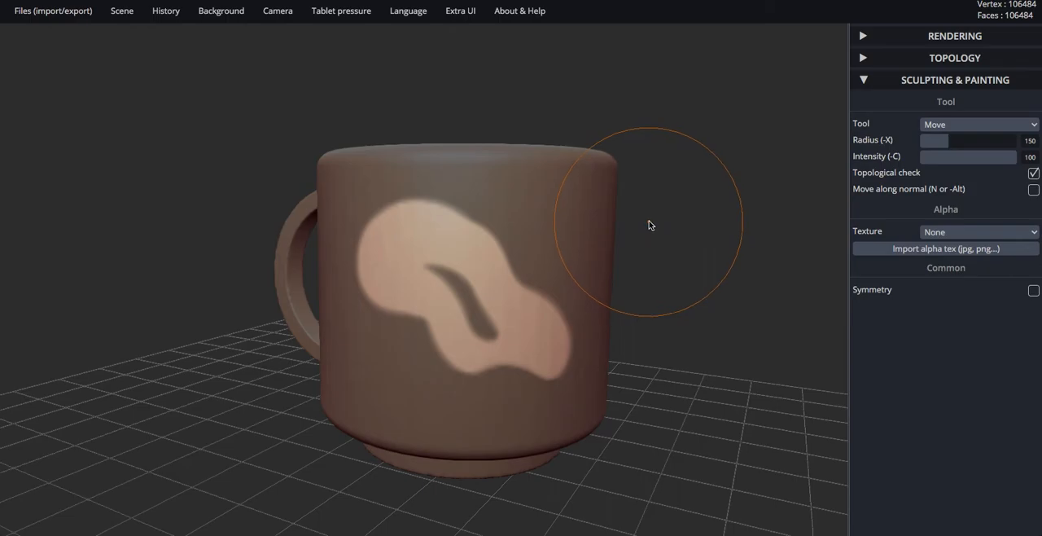
{"action": "mouse_move", "coordinate": [948, 141]}
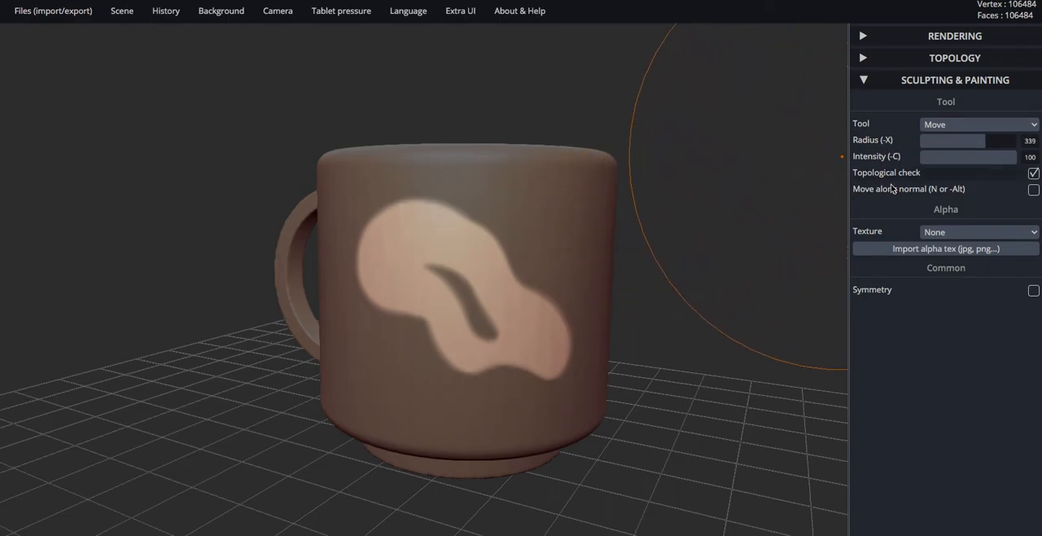
{"action": "mouse_move", "coordinate": [491, 310]}
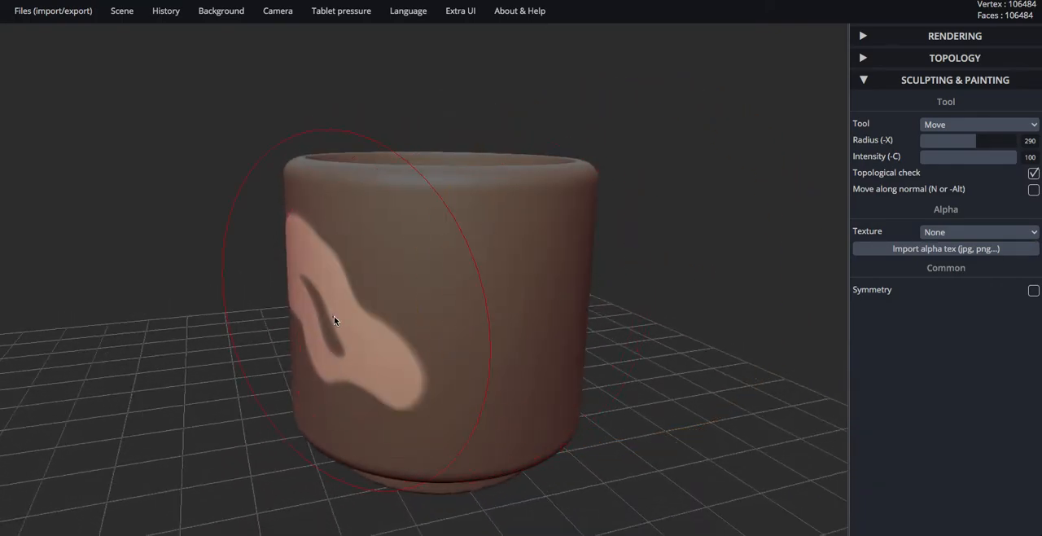
{"action": "mouse_move", "coordinate": [326, 318]}
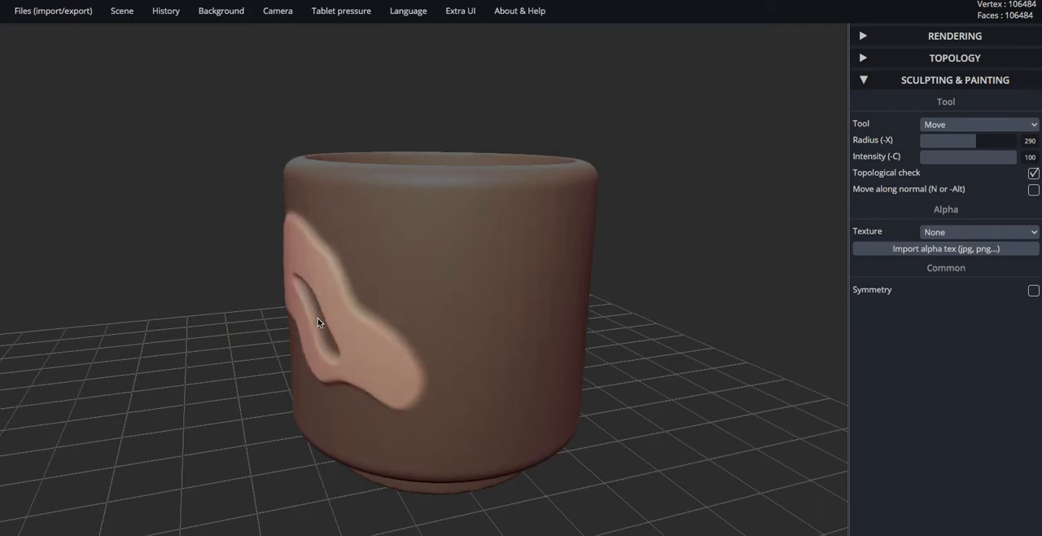
Step: Pull the unmasked peanut shape outward into a nose, using a smaller Move brush
{"action": "left_click_drag", "start_coordinate": [318, 322], "coordinate": [302, 379]}
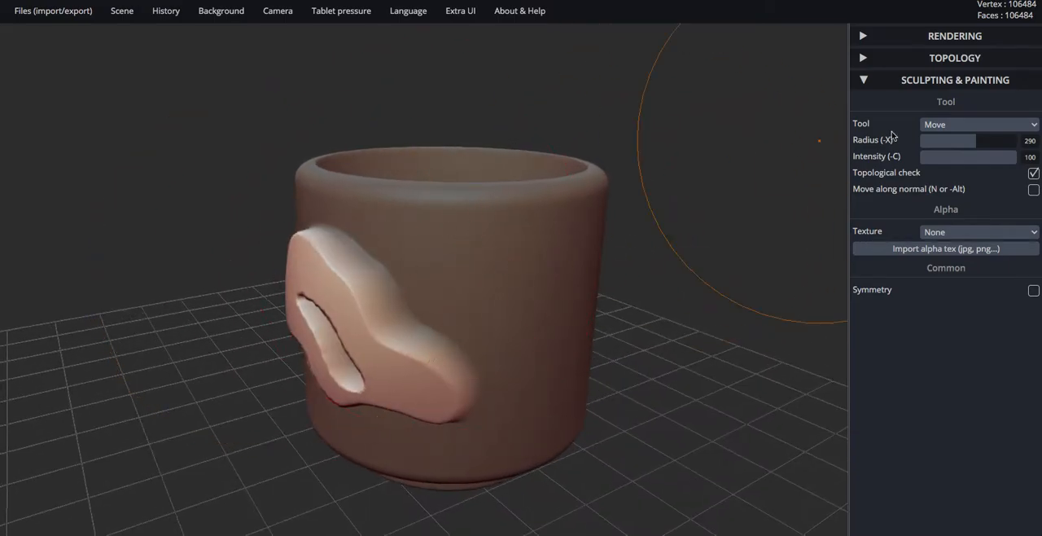
{"action": "left_click_drag", "start_coordinate": [969, 140], "coordinate": [936, 140]}
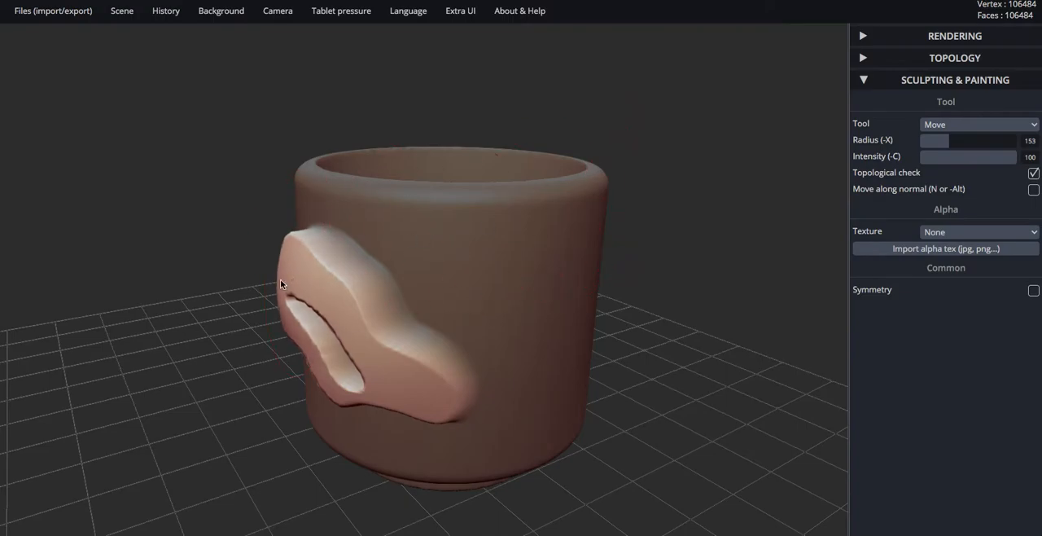
{"action": "left_click_drag", "start_coordinate": [281, 283], "coordinate": [351, 271]}
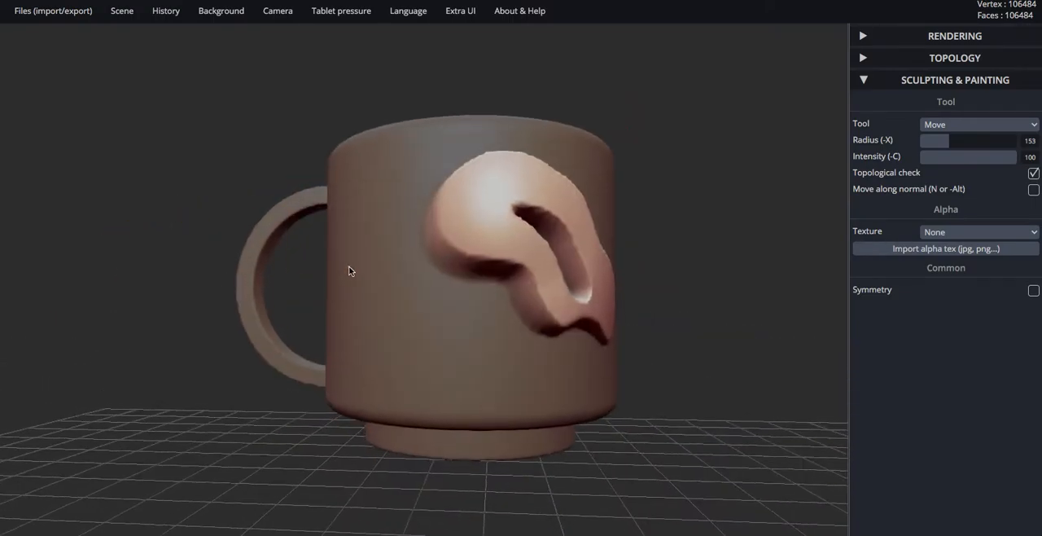
{"action": "left_click_drag", "start_coordinate": [350, 271], "coordinate": [293, 342]}
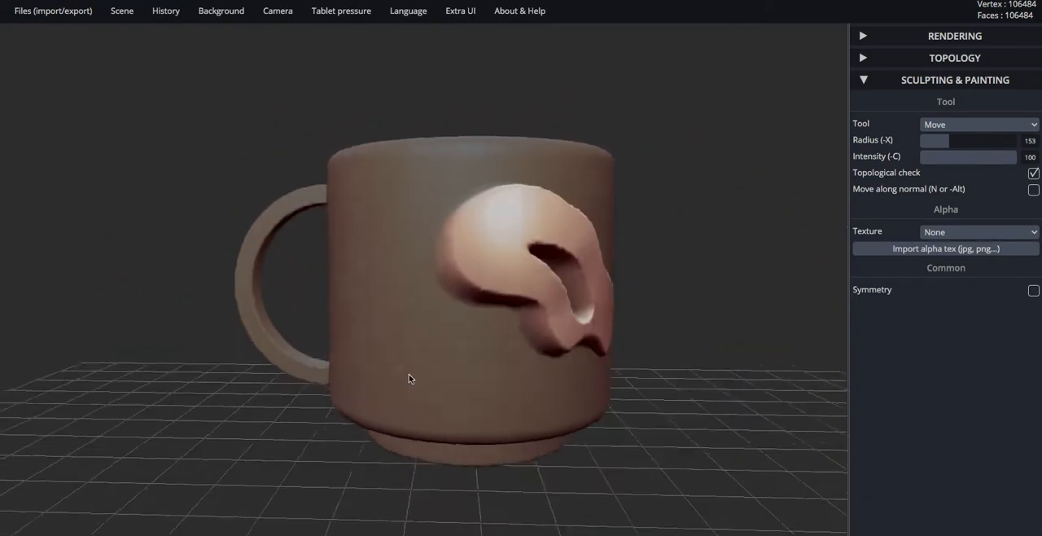
{"action": "left_click_drag", "start_coordinate": [410, 378], "coordinate": [354, 295]}
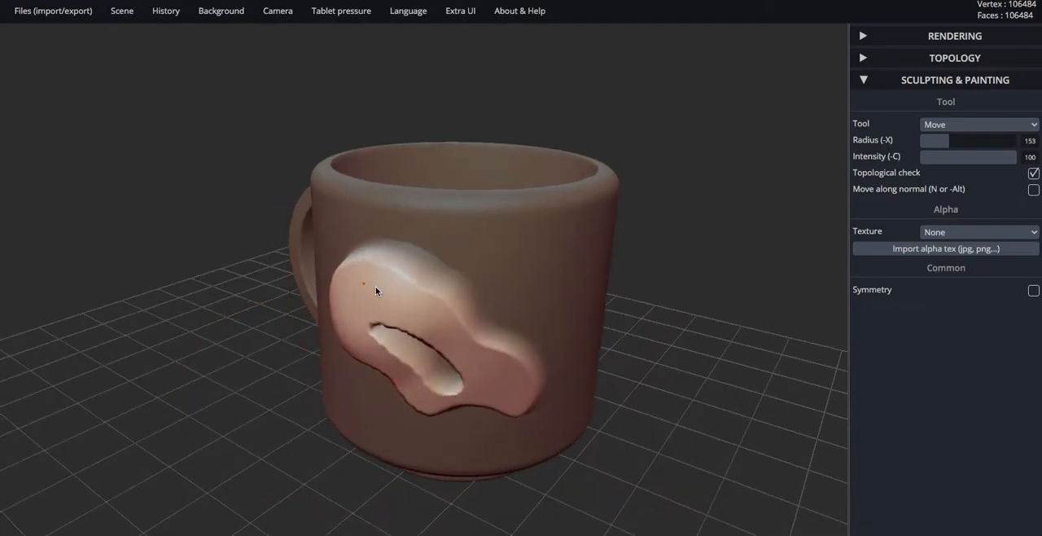
{"action": "left_click_drag", "start_coordinate": [377, 292], "coordinate": [186, 225]}
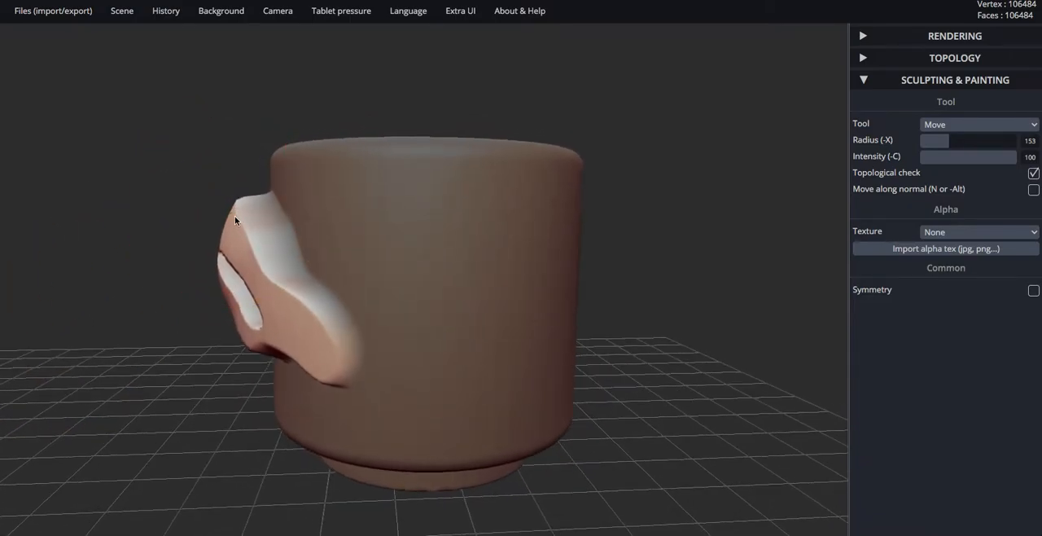
{"action": "left_click_drag", "start_coordinate": [236, 222], "coordinate": [464, 267]}
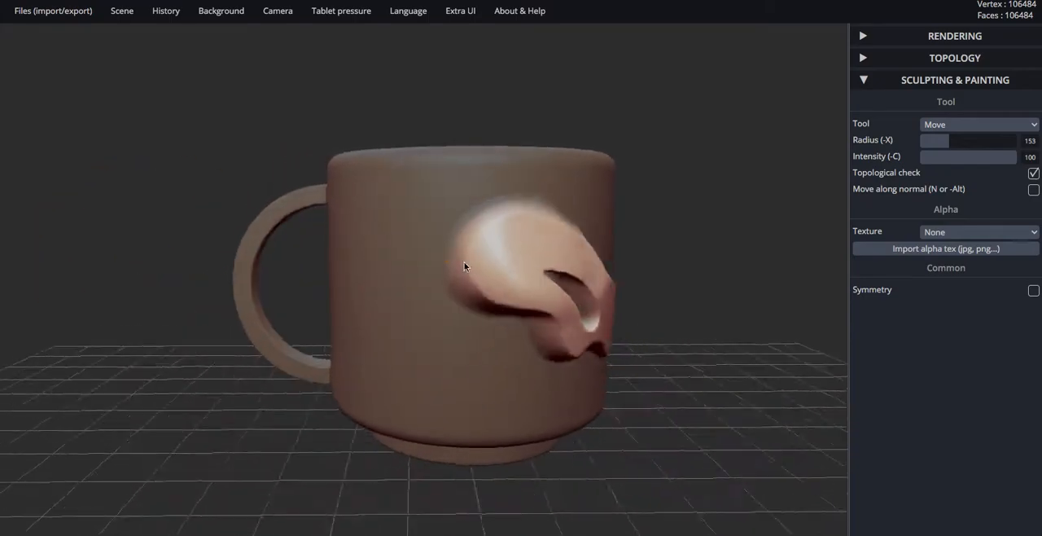
{"action": "left_click_drag", "start_coordinate": [464, 267], "coordinate": [189, 249]}
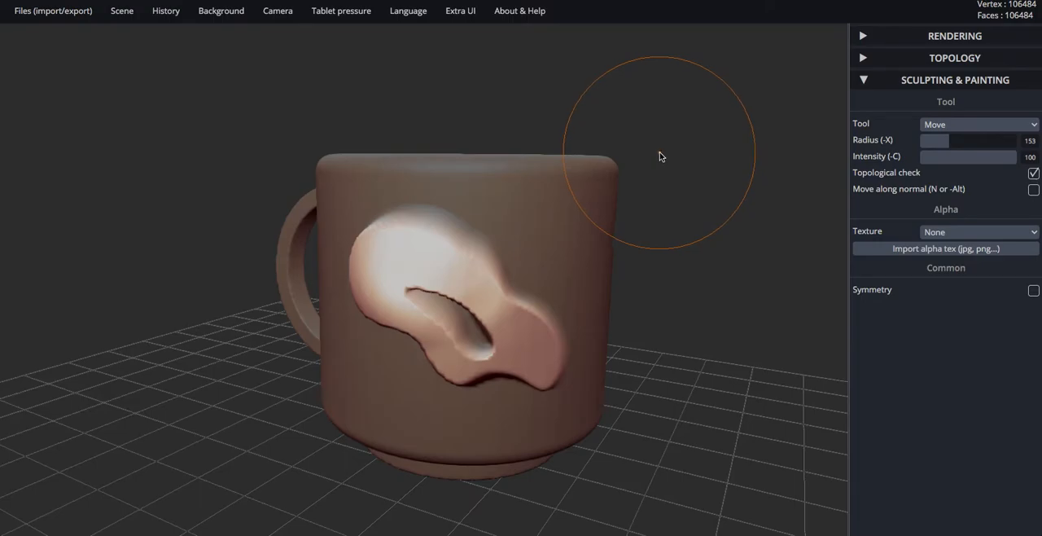
{"action": "mouse_move", "coordinate": [715, 164]}
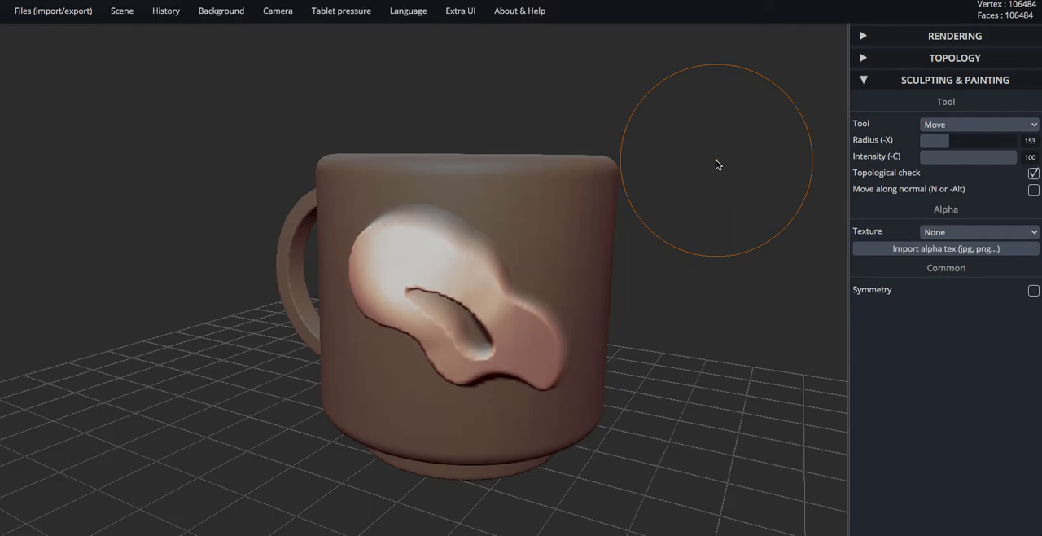
{"action": "left_click", "coordinate": [977, 124]}
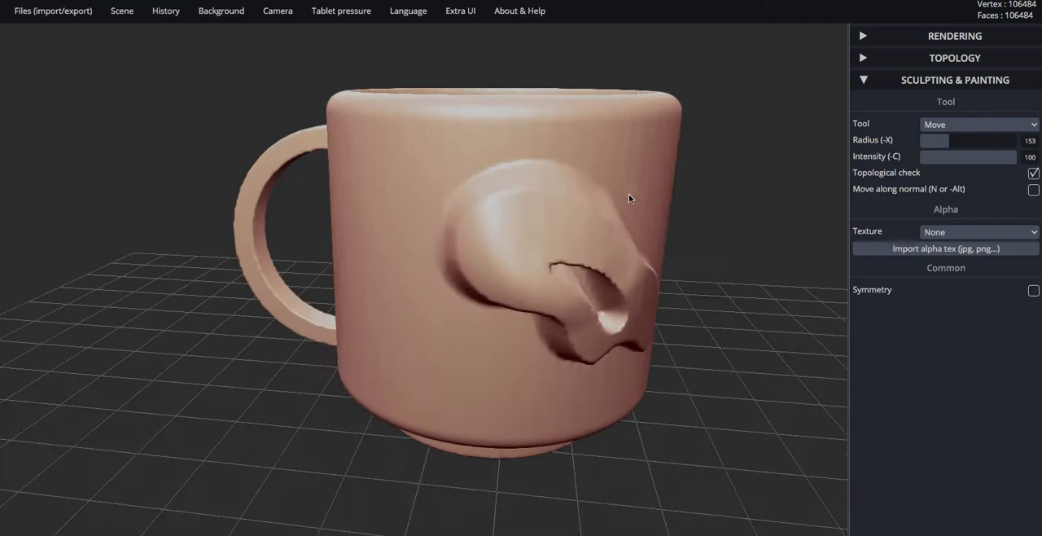
{"action": "left_click_drag", "start_coordinate": [629, 199], "coordinate": [692, 177]}
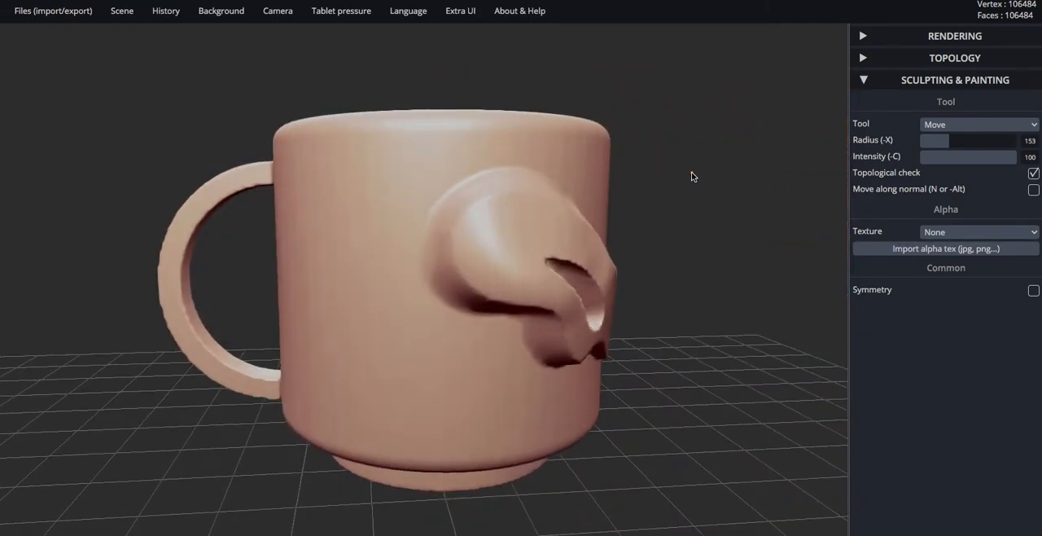
{"action": "mouse_move", "coordinate": [687, 181]}
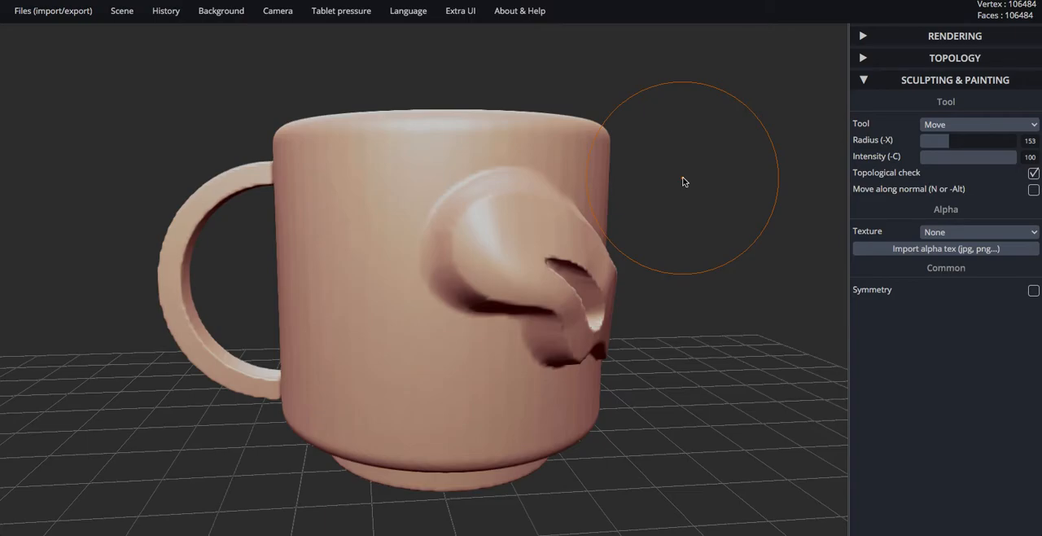
{"action": "mouse_move", "coordinate": [684, 178]}
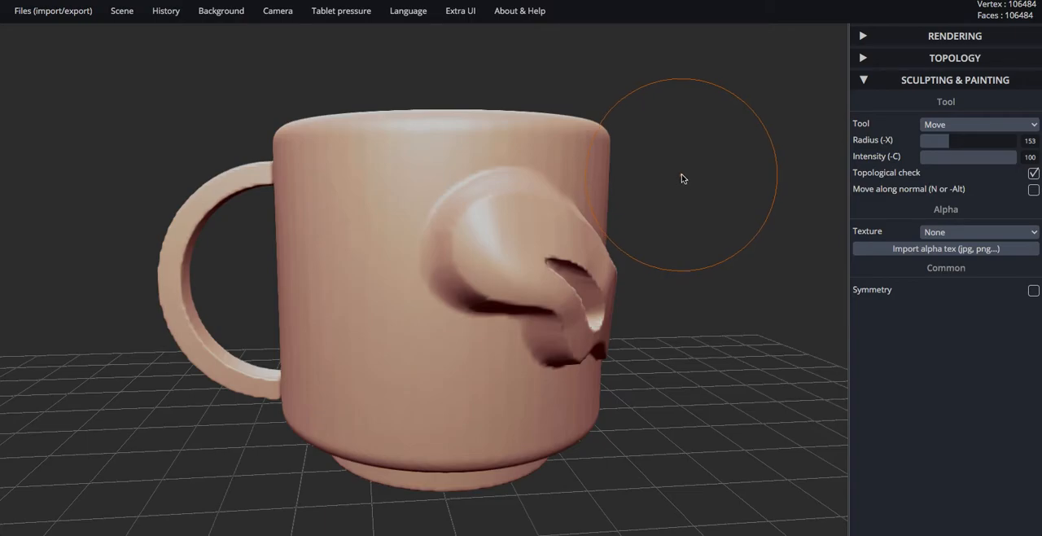
{"action": "left_click", "coordinate": [862, 58]}
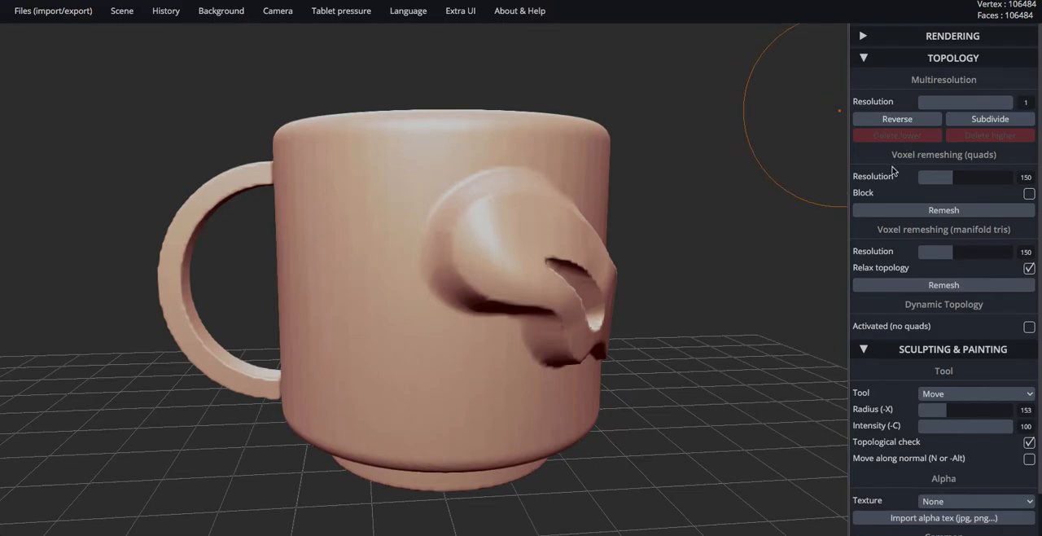
{"action": "mouse_move", "coordinate": [969, 213]}
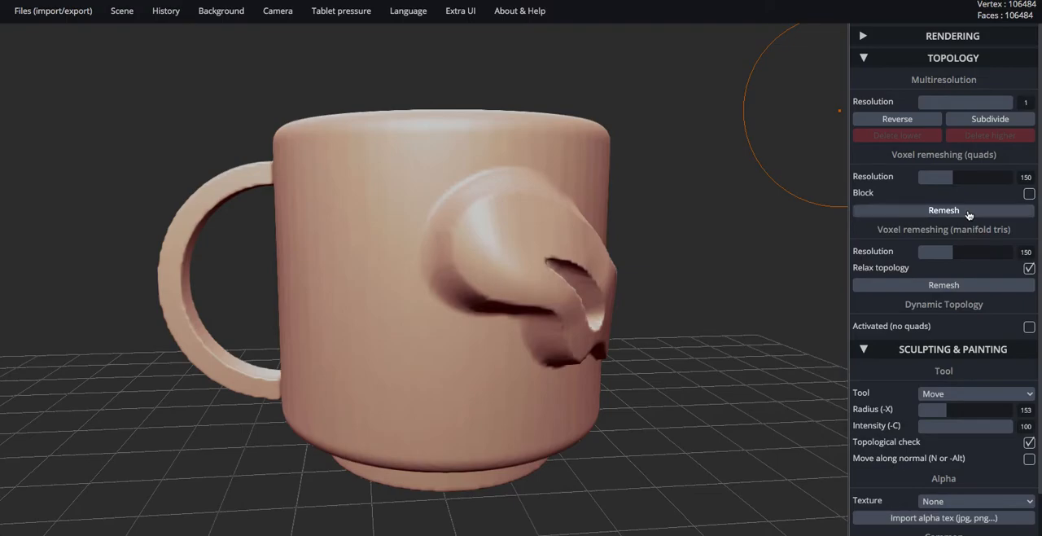
Step: Run voxel quad remeshing on the sculpted mug, reaching 110314 vertices
{"action": "left_click", "coordinate": [943, 210]}
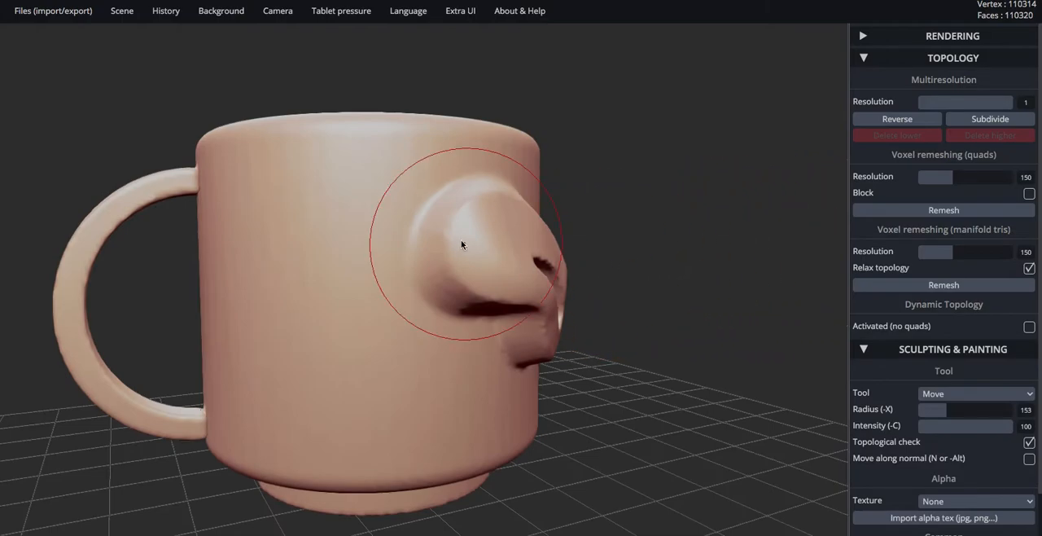
{"action": "mouse_move", "coordinate": [780, 189]}
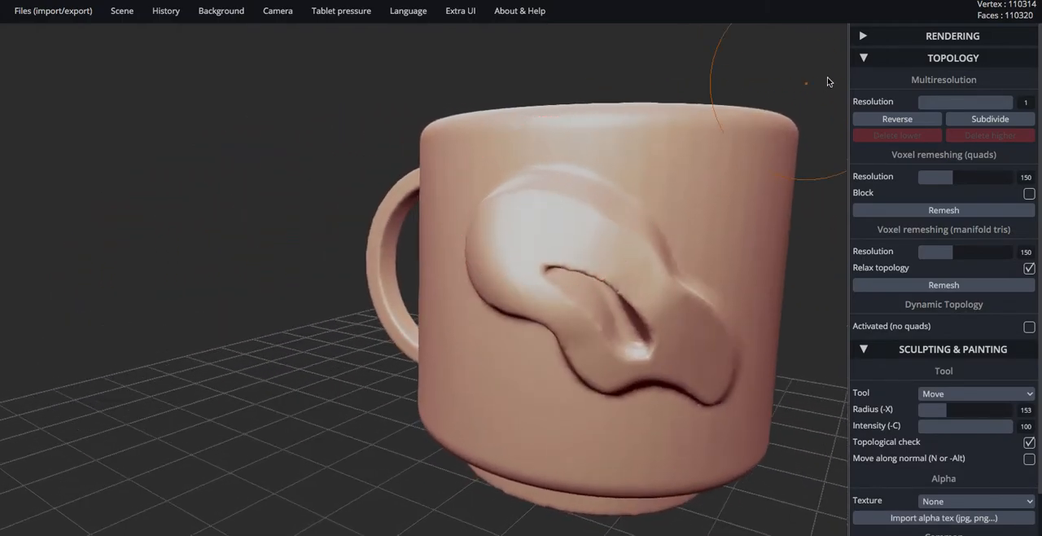
{"action": "left_click", "coordinate": [862, 58]}
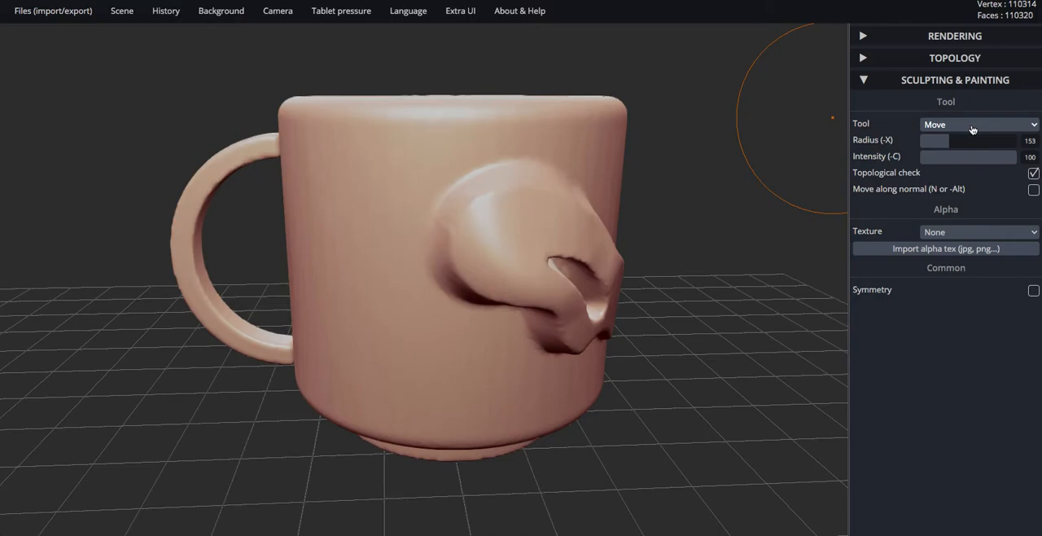
Step: Switch to the Smooth tool and brush over the nose's jagged nostril edges
{"action": "left_click", "coordinate": [977, 124]}
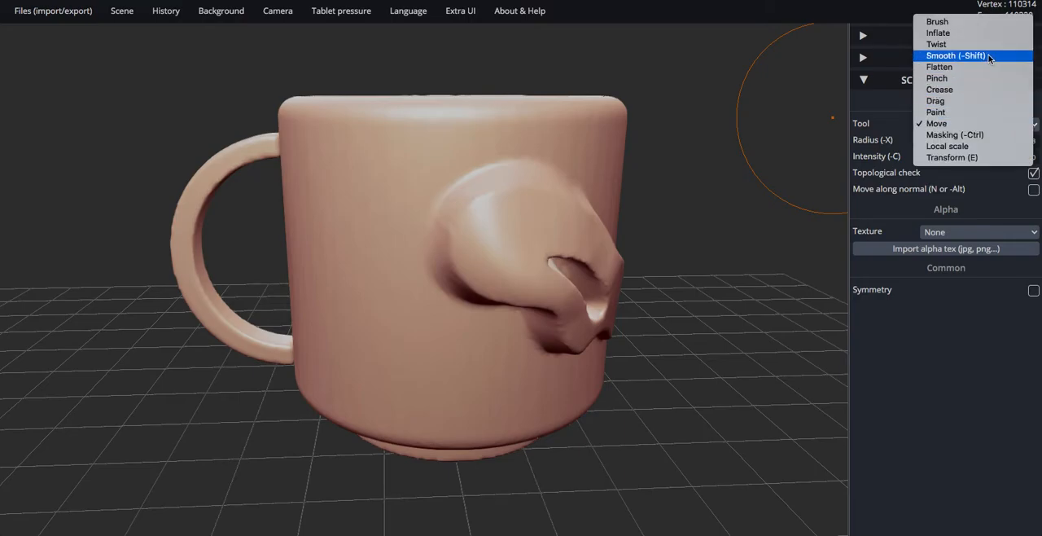
{"action": "left_click", "coordinate": [955, 56]}
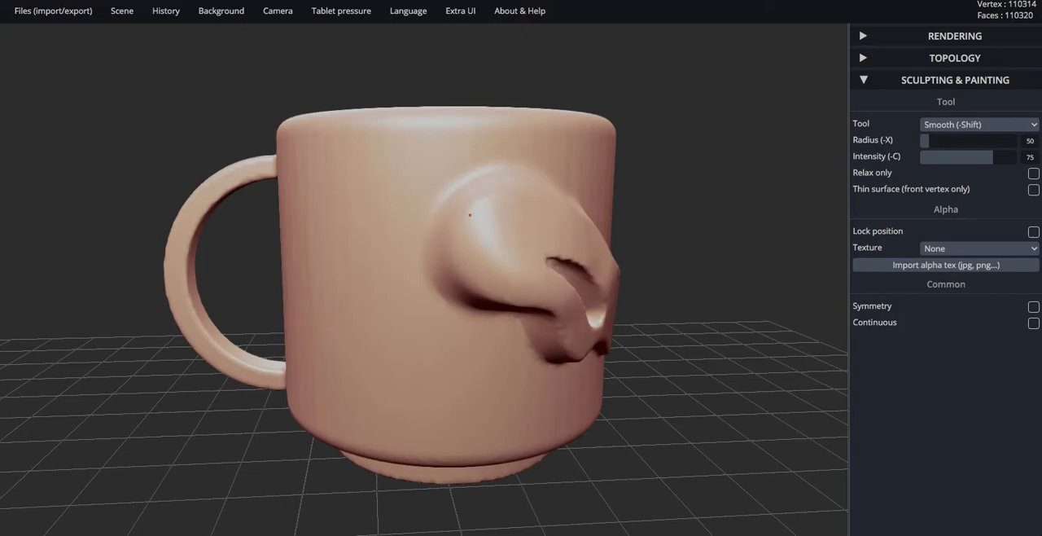
{"action": "mouse_move", "coordinate": [680, 295]}
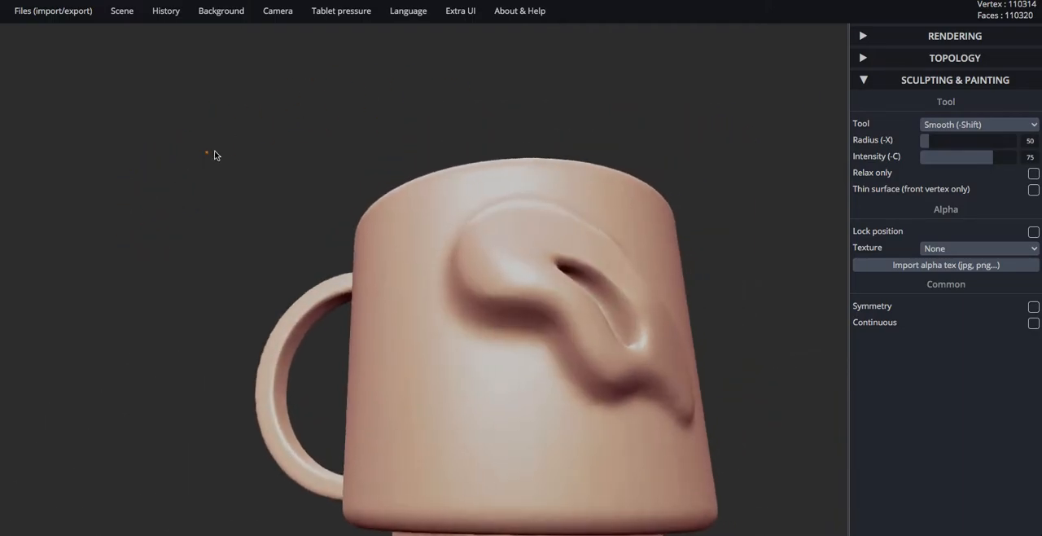
{"action": "left_click_drag", "start_coordinate": [216, 155], "coordinate": [424, 333]}
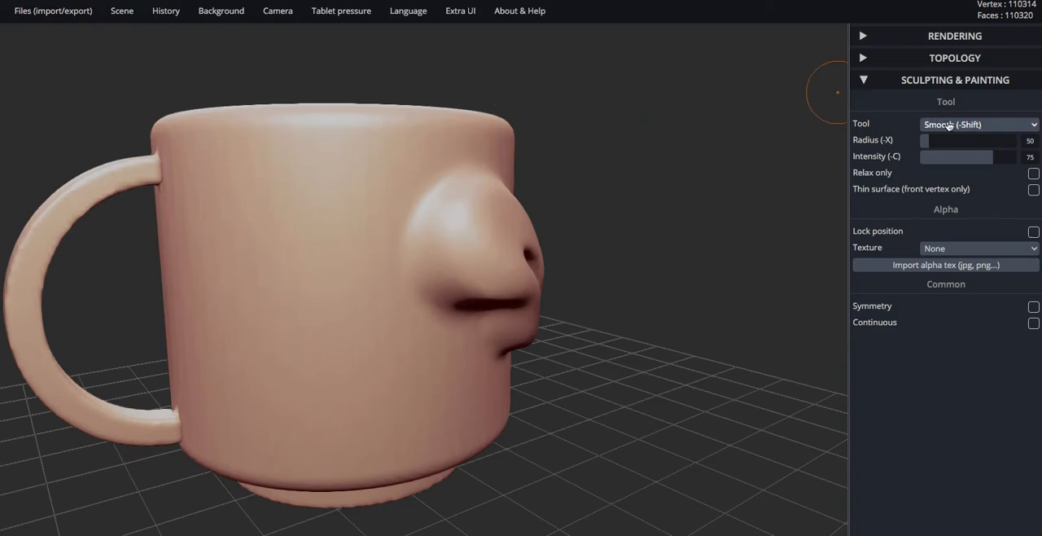
Step: With the Masking tool at radius 8, paint the feather's stem on the mug's side
{"action": "left_click", "coordinate": [977, 124]}
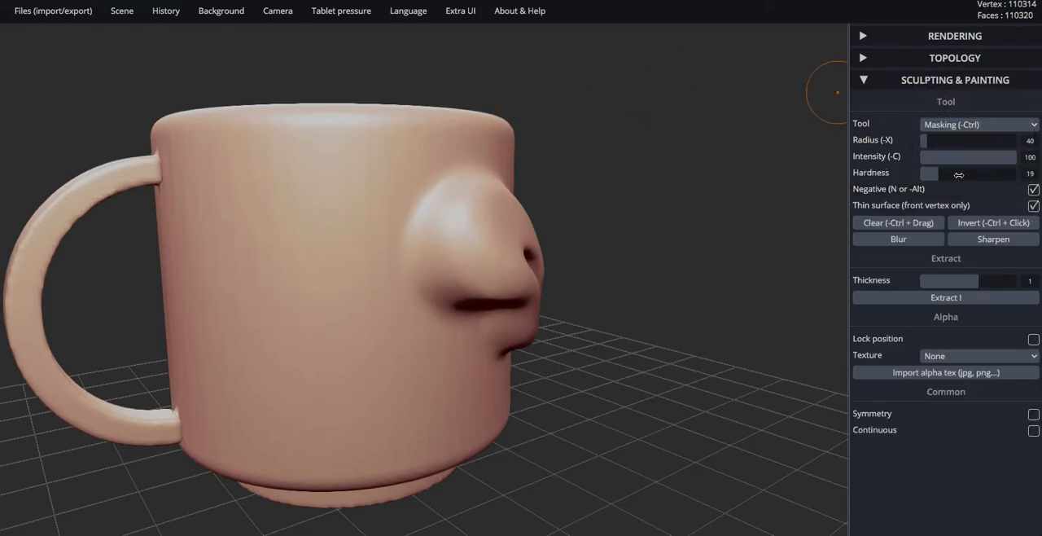
{"action": "mouse_move", "coordinate": [763, 171]}
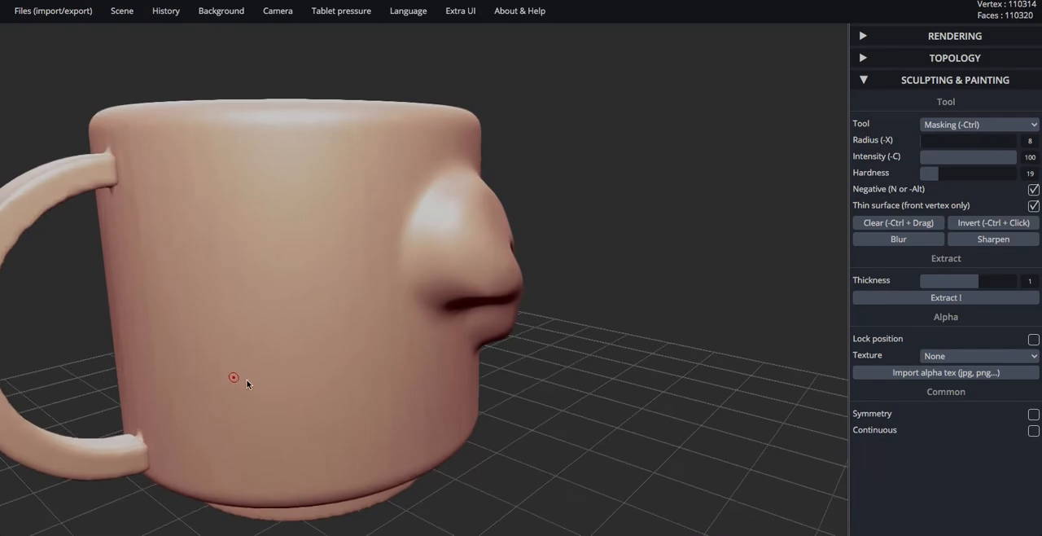
{"action": "mouse_move", "coordinate": [319, 397]}
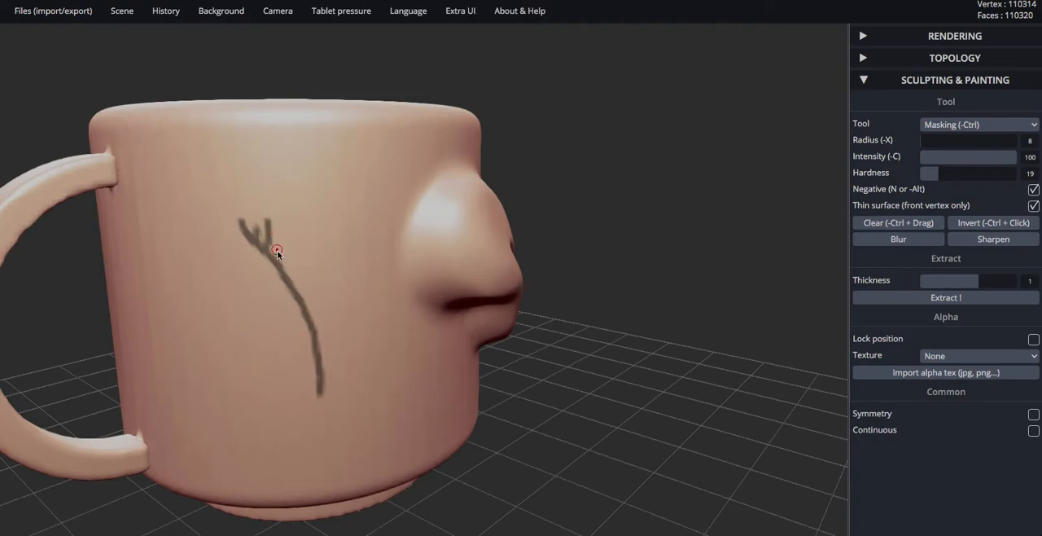
{"action": "left_click_drag", "start_coordinate": [277, 252], "coordinate": [281, 220]}
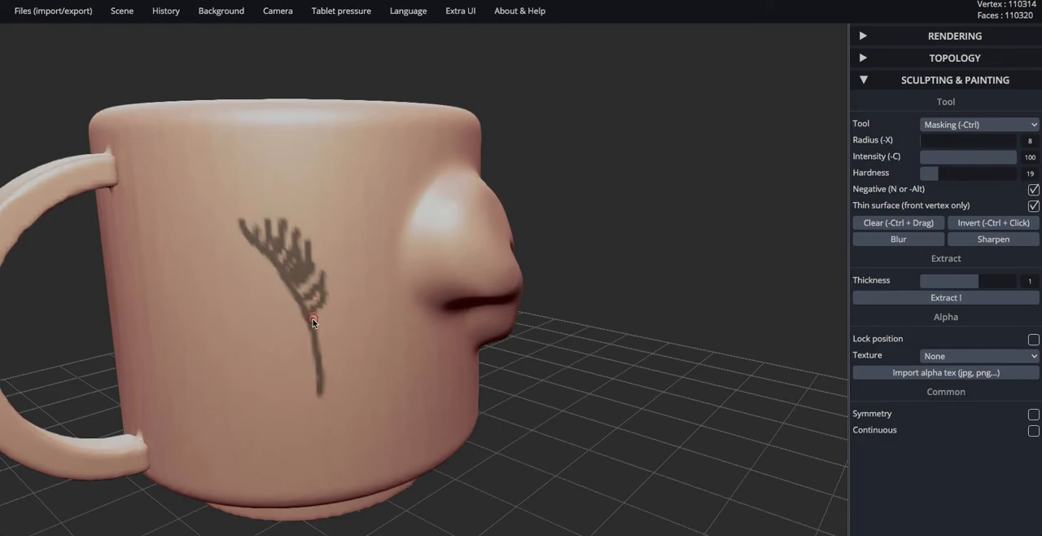
{"action": "mouse_move", "coordinate": [259, 254]}
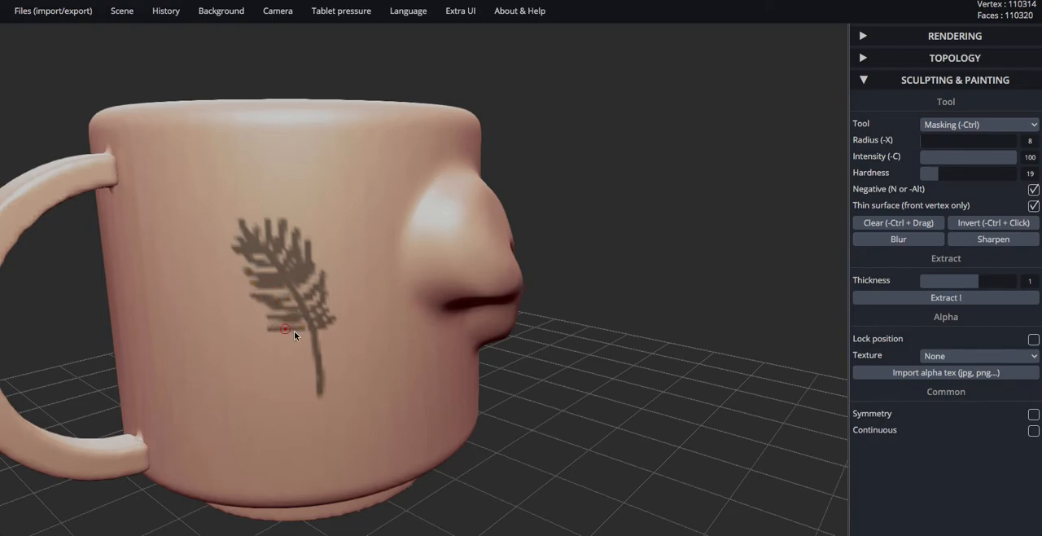
{"action": "mouse_move", "coordinate": [297, 291]}
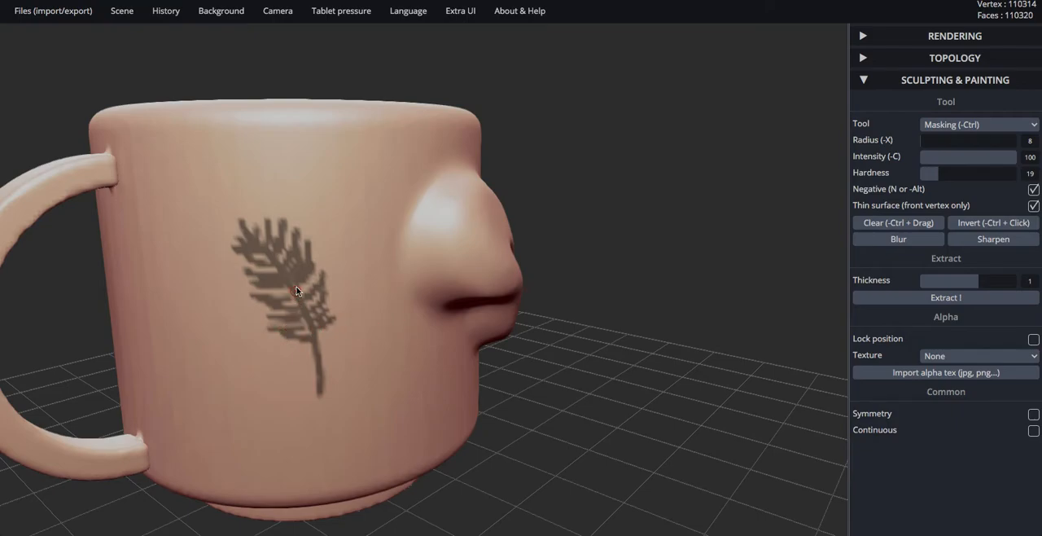
{"action": "mouse_move", "coordinate": [970, 129]}
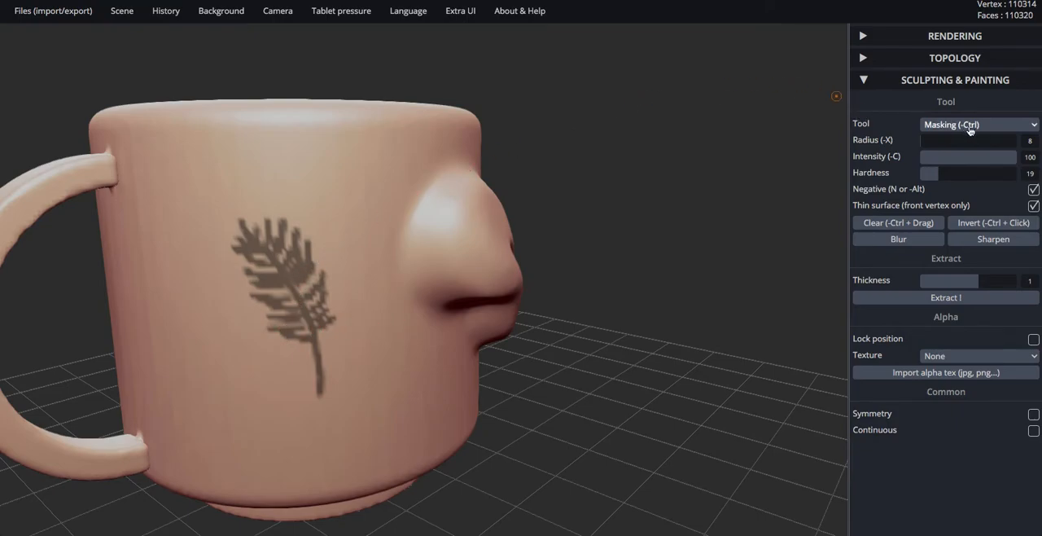
{"action": "mouse_move", "coordinate": [658, 227]}
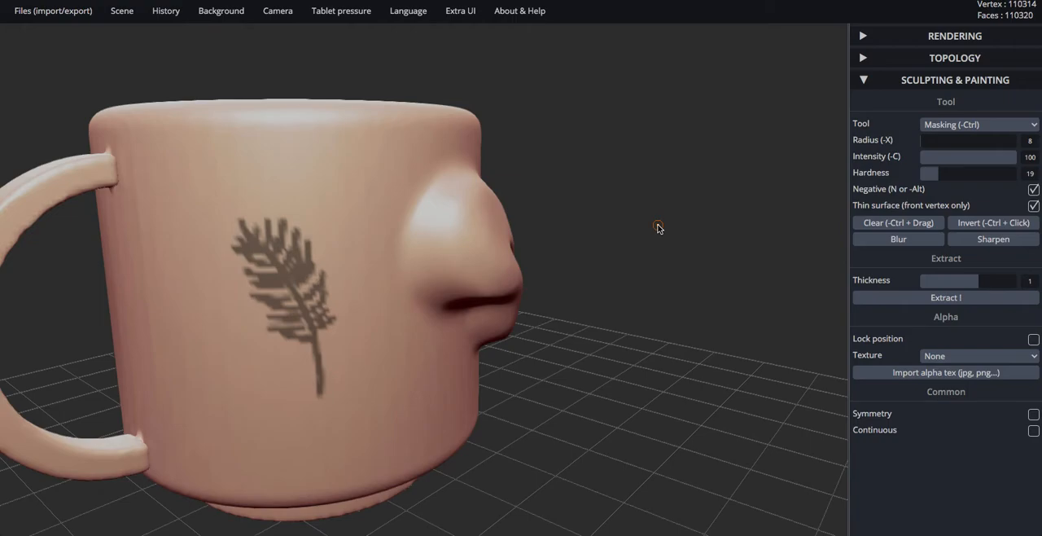
{"action": "mouse_move", "coordinate": [645, 220]}
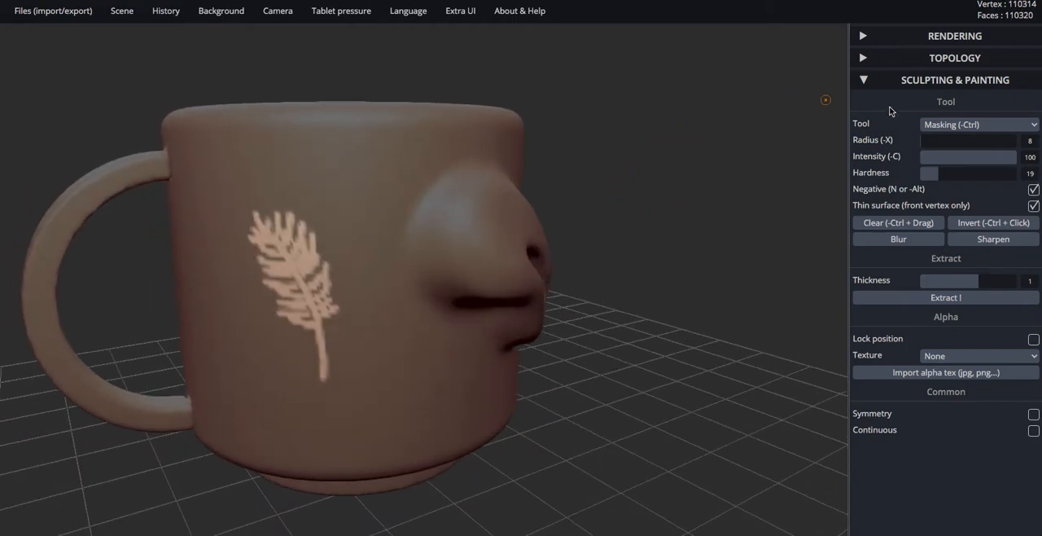
Step: Switch to Inflate and brush over the unmasked feather to raise it
{"action": "left_click", "coordinate": [979, 123]}
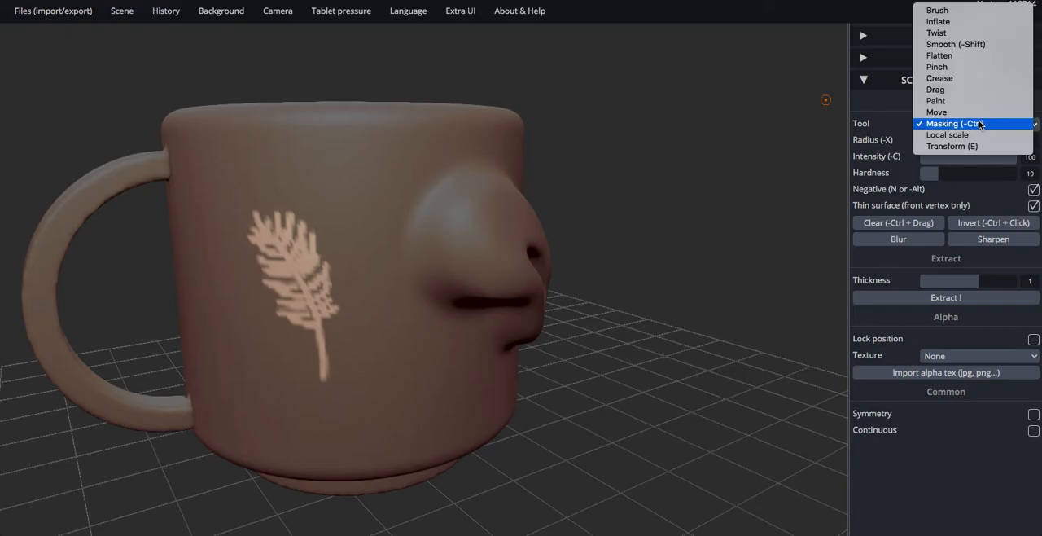
{"action": "mouse_move", "coordinate": [939, 22]}
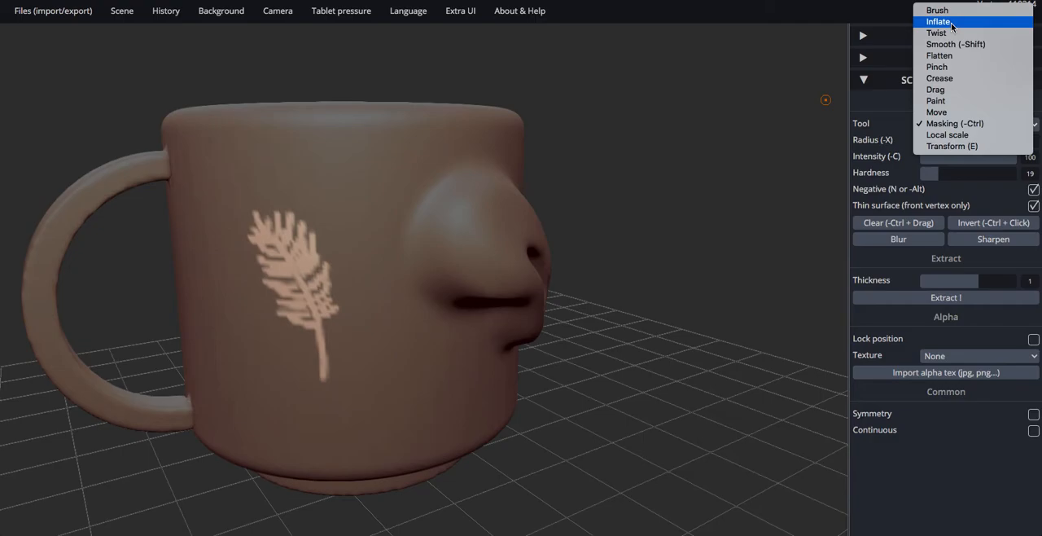
{"action": "left_click", "coordinate": [939, 21]}
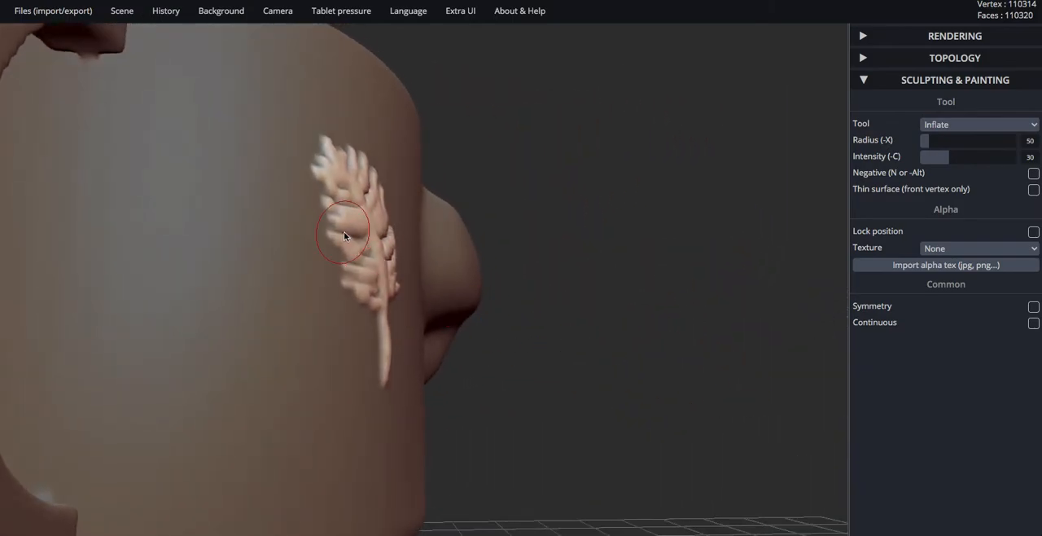
{"action": "left_click_drag", "start_coordinate": [342, 234], "coordinate": [574, 338]}
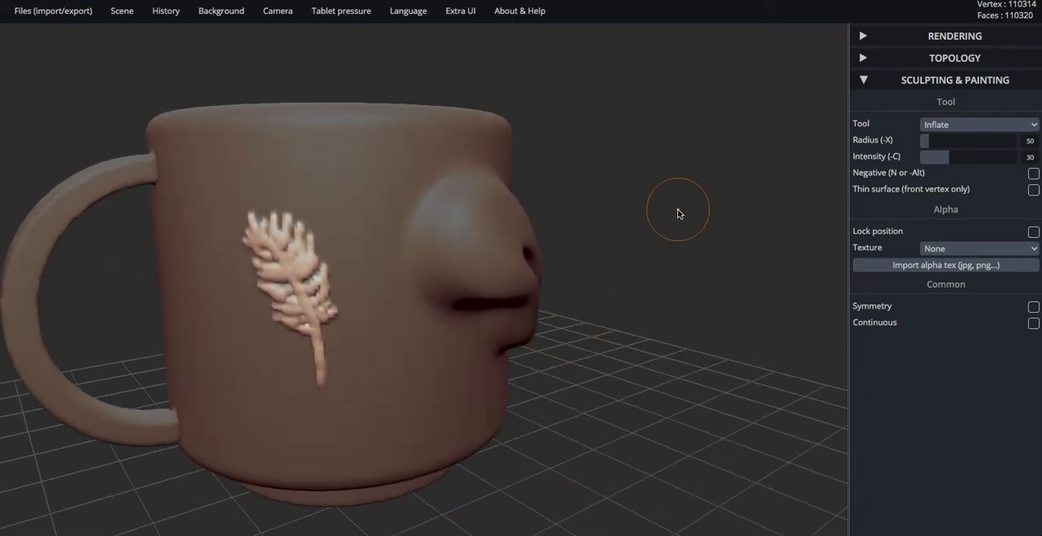
Step: Clear the mask and voxel-remesh the mug in quads to about 110k vertices
{"action": "left_click", "coordinate": [979, 123]}
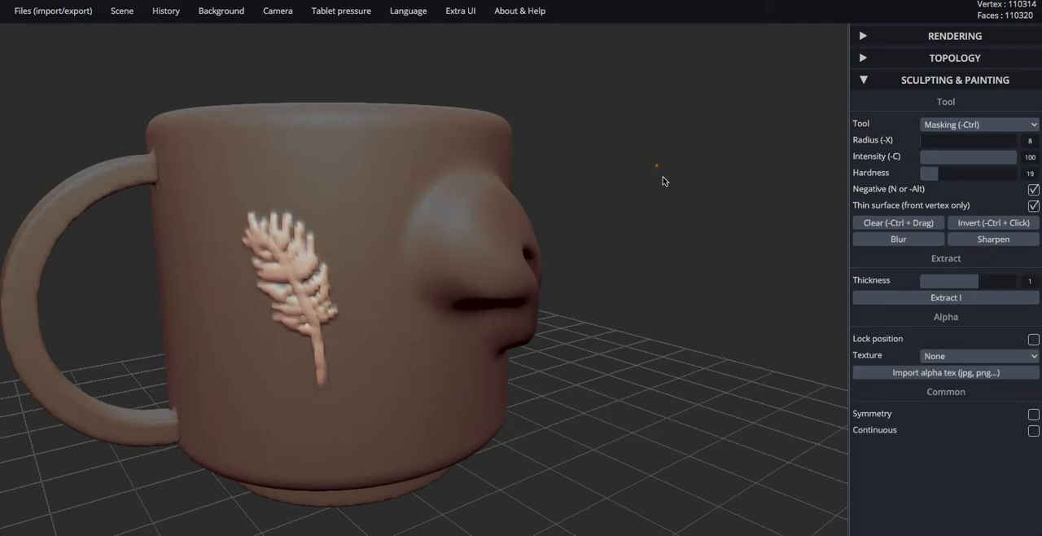
{"action": "left_click", "coordinate": [979, 124]}
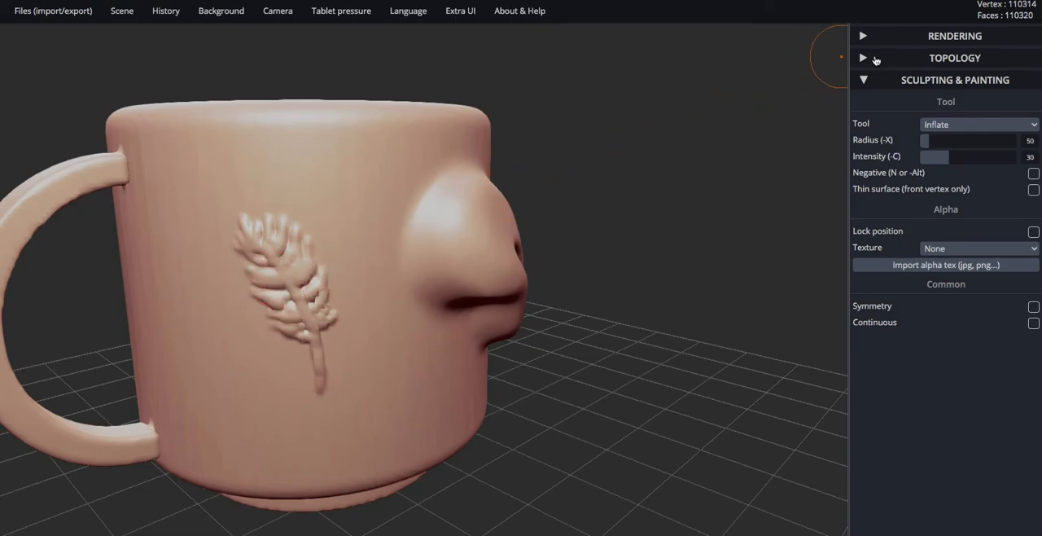
{"action": "left_click", "coordinate": [862, 58]}
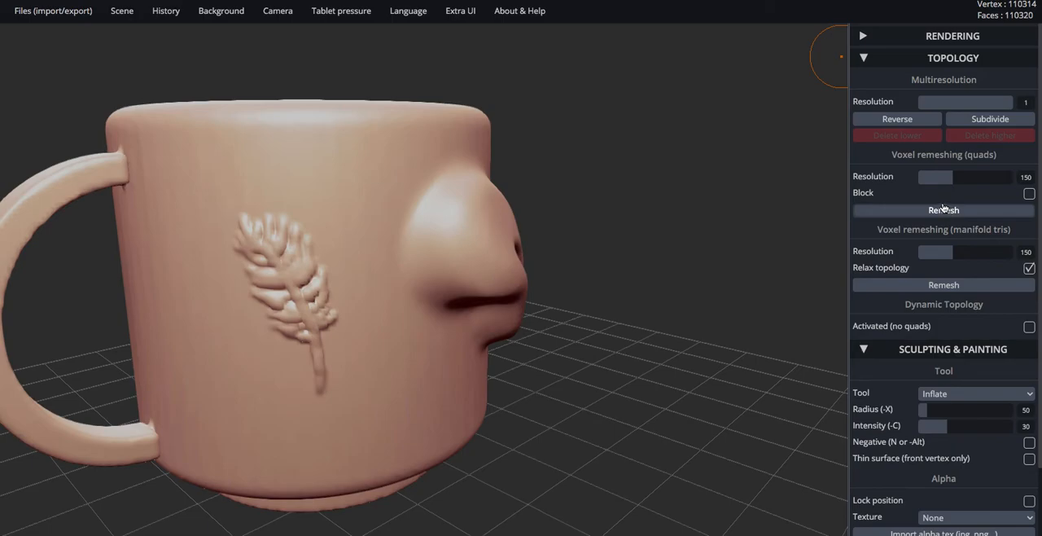
{"action": "left_click", "coordinate": [944, 209]}
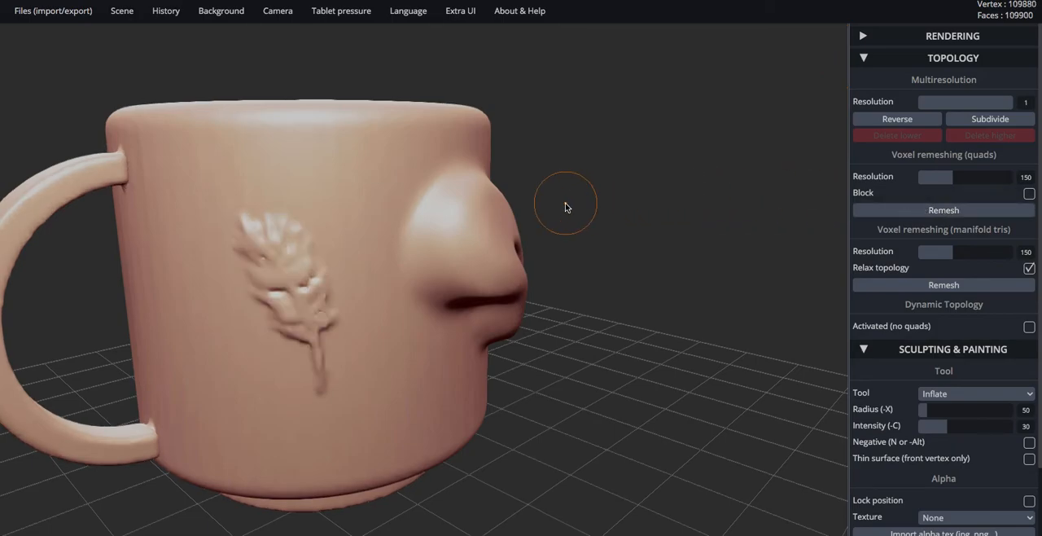
{"action": "mouse_move", "coordinate": [655, 142]}
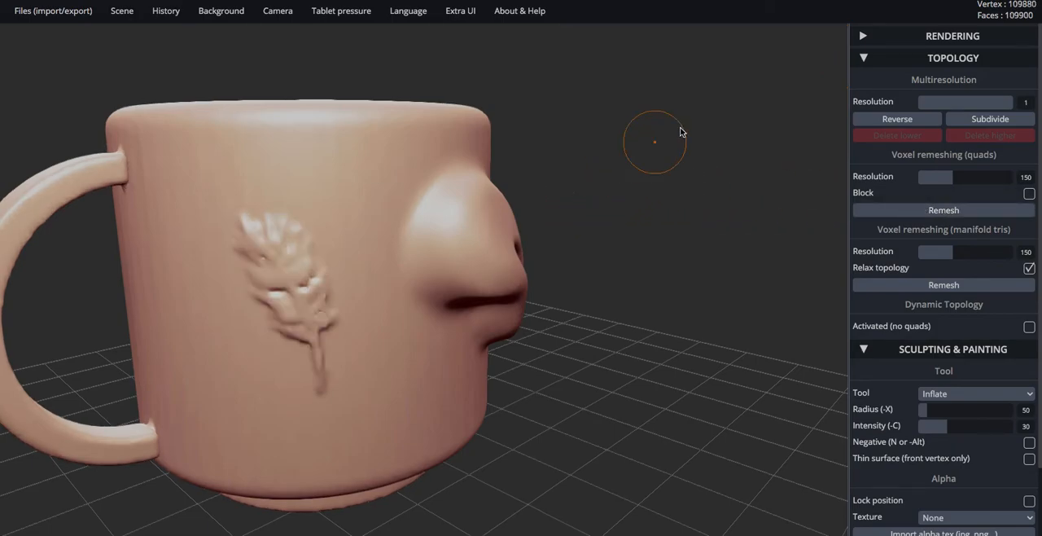
{"action": "left_click", "coordinate": [863, 58]}
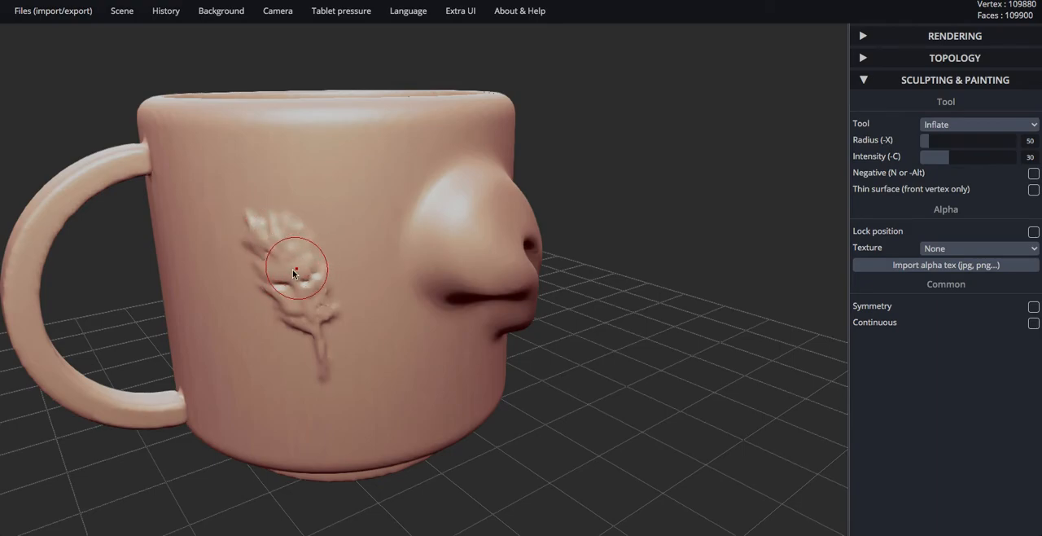
Step: Select the Masking brush from the Tool dropdown
{"action": "left_click", "coordinate": [979, 124]}
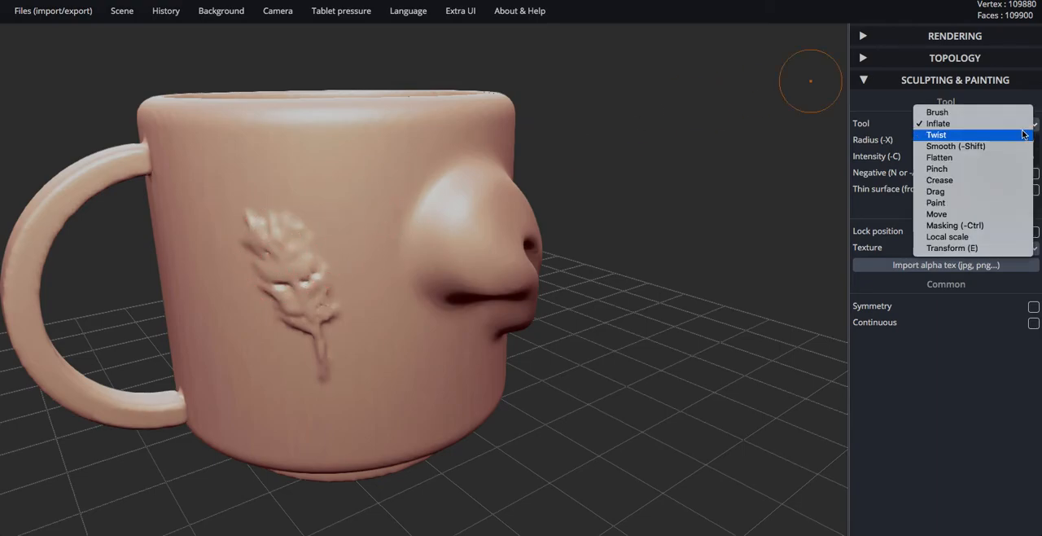
{"action": "left_click", "coordinate": [954, 225]}
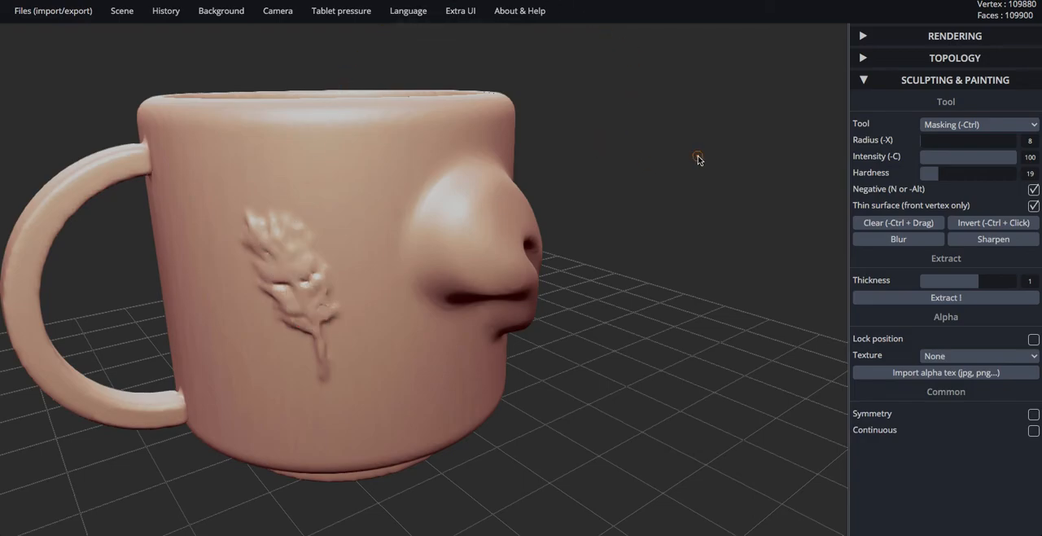
{"action": "mouse_move", "coordinate": [621, 29]}
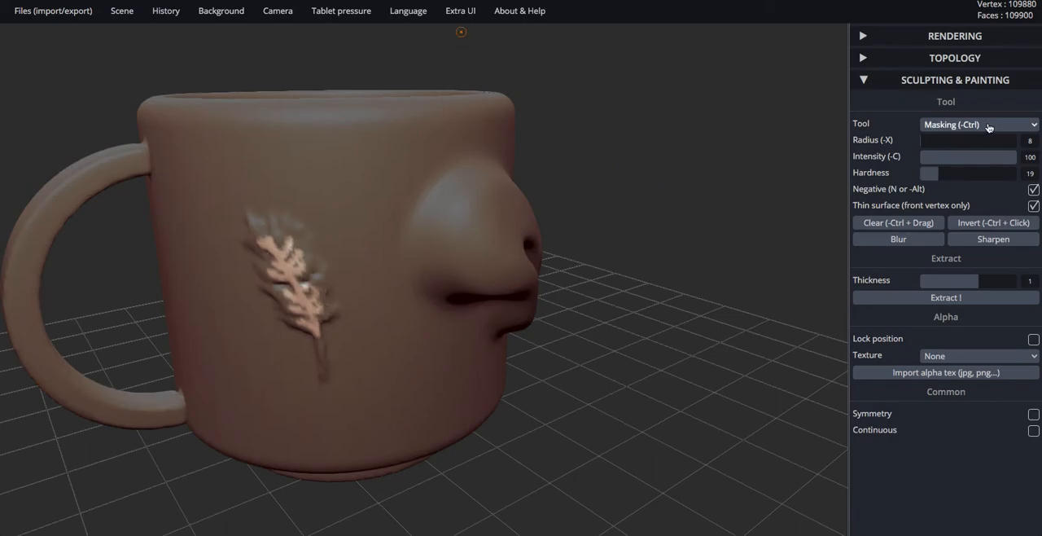
Step: Inflate the feather relief with two more strokes at radius 50, intensity 30
{"action": "left_click", "coordinate": [979, 124]}
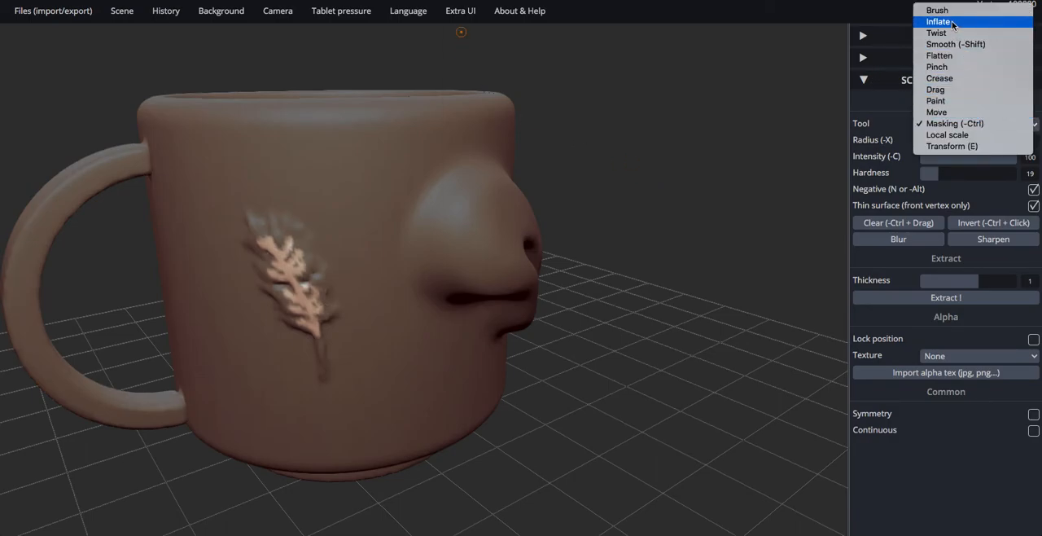
{"action": "left_click", "coordinate": [939, 21]}
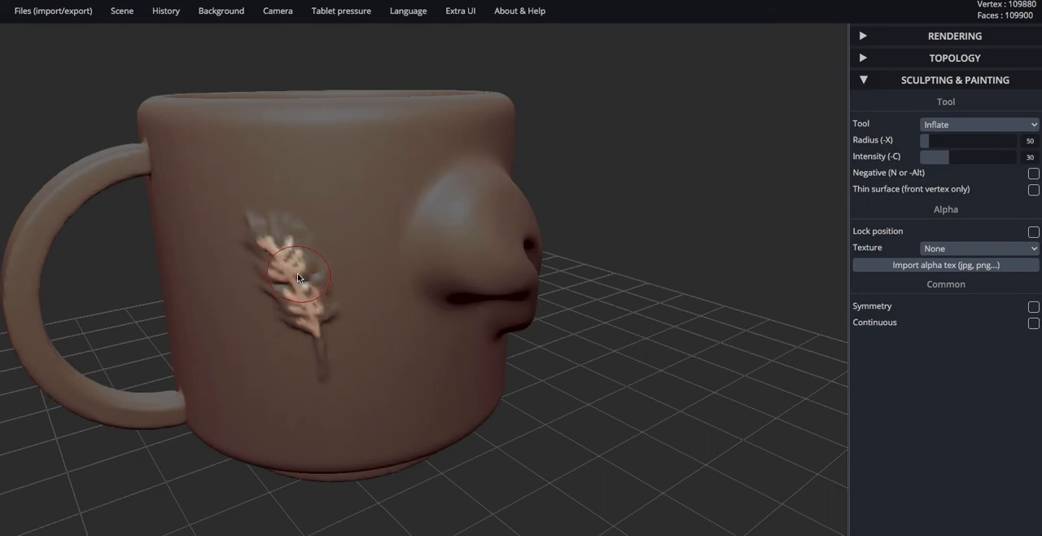
{"action": "left_click_drag", "start_coordinate": [297, 274], "coordinate": [320, 338]}
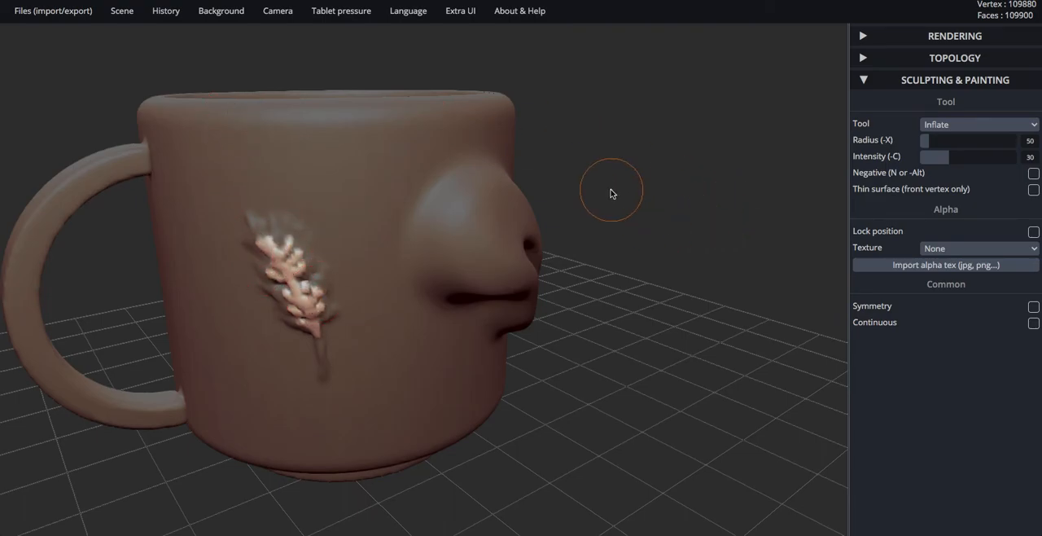
{"action": "left_click_drag", "start_coordinate": [612, 193], "coordinate": [615, 247]}
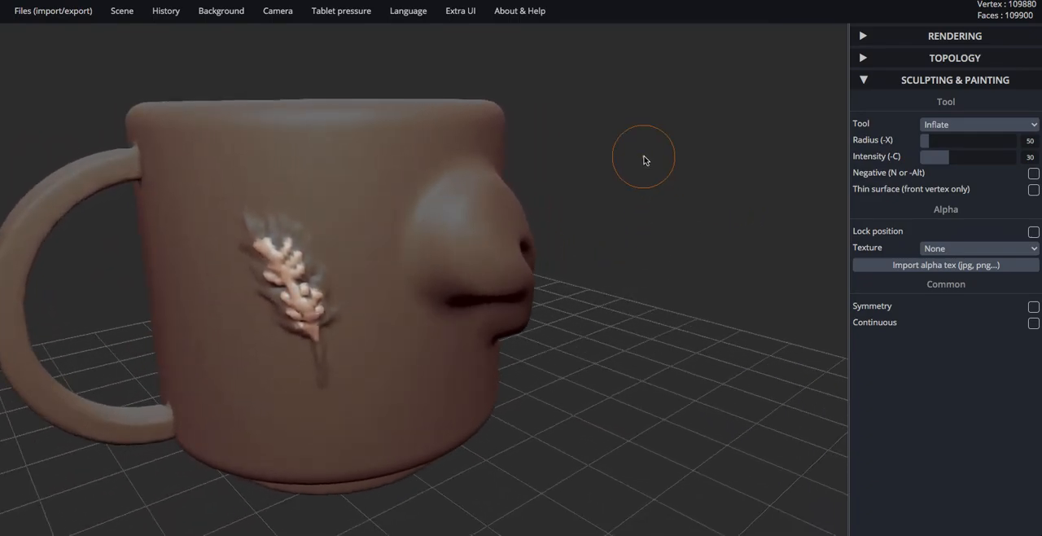
{"action": "left_click", "coordinate": [979, 123]}
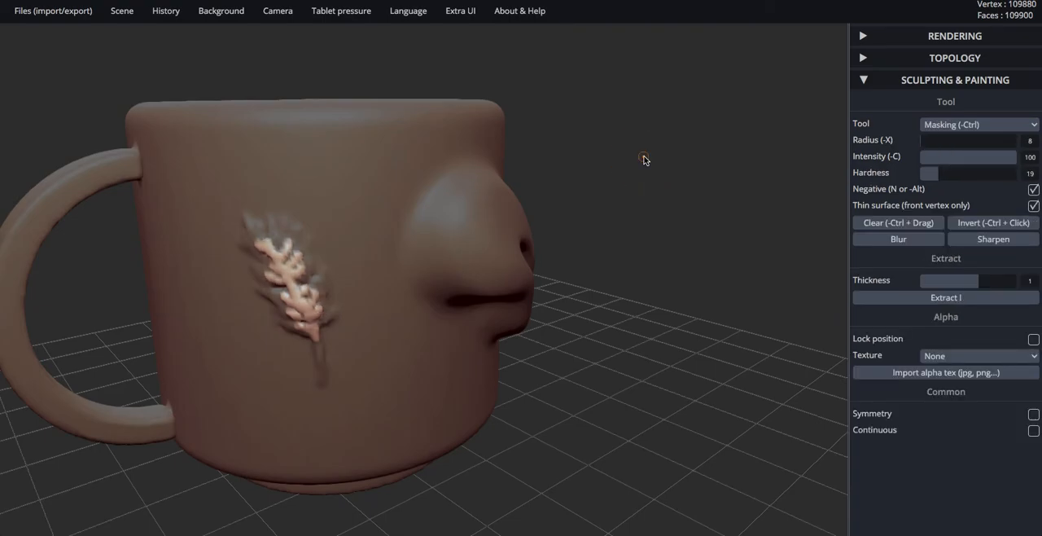
{"action": "left_click", "coordinate": [978, 123]}
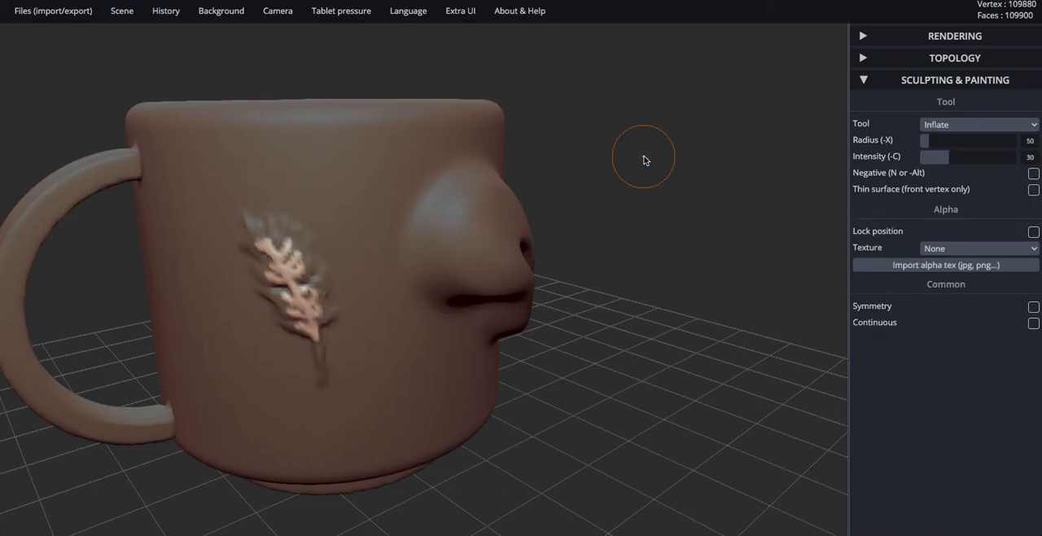
{"action": "left_click", "coordinate": [979, 124]}
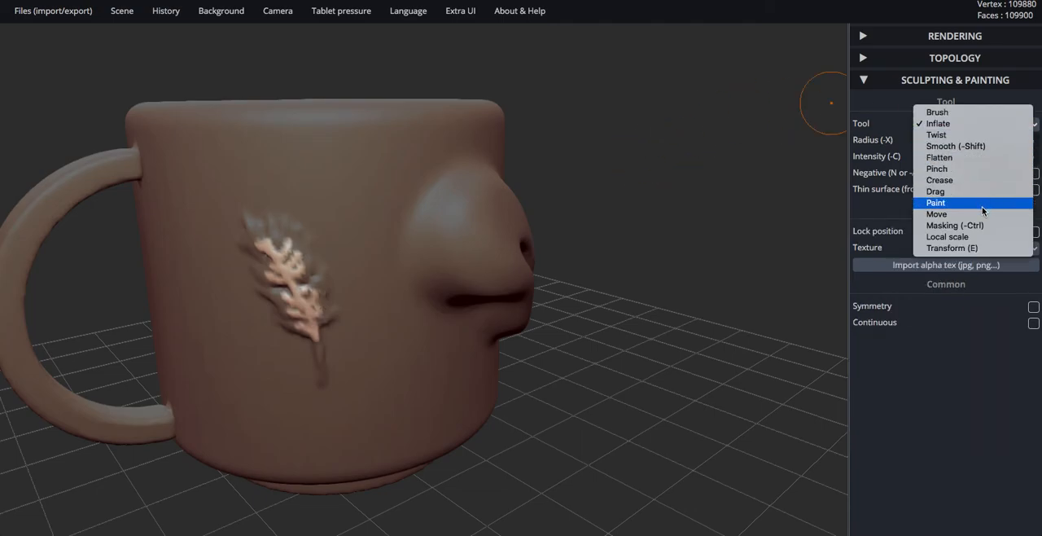
Step: Adjust the surface with Move at radius 153, clear the mask, and orbit
{"action": "left_click", "coordinate": [936, 213]}
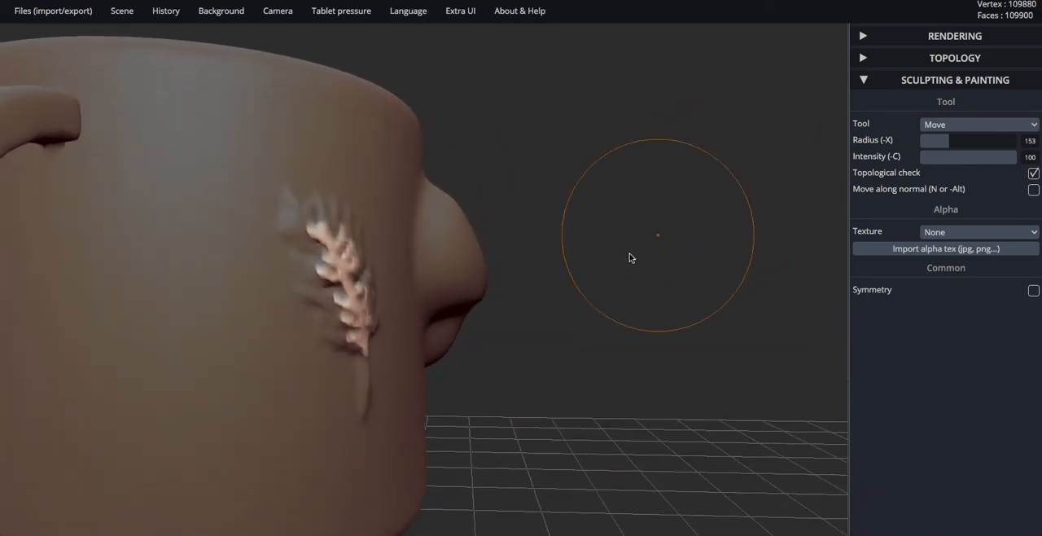
{"action": "left_click_drag", "start_coordinate": [631, 259], "coordinate": [458, 237]}
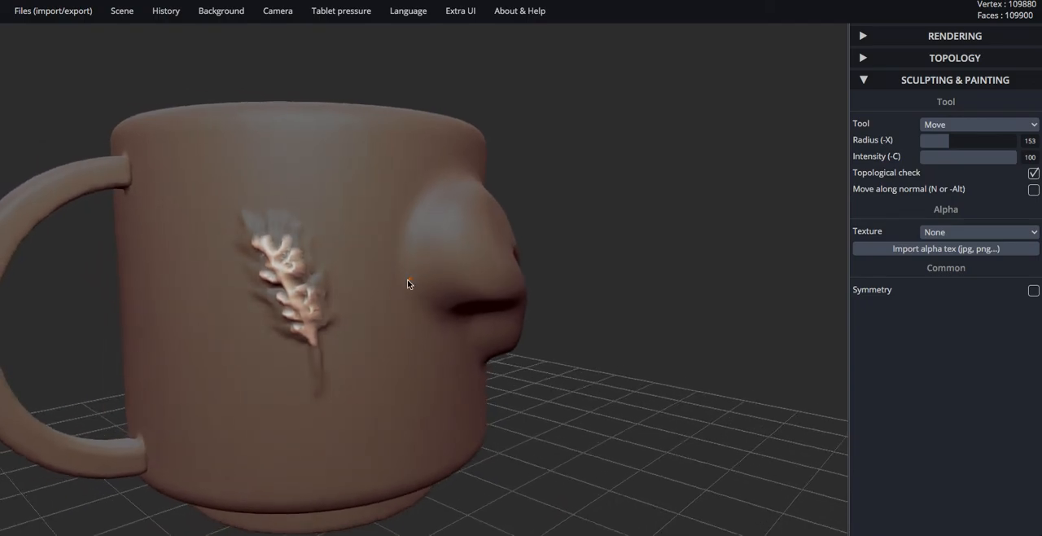
{"action": "left_click", "coordinate": [980, 123]}
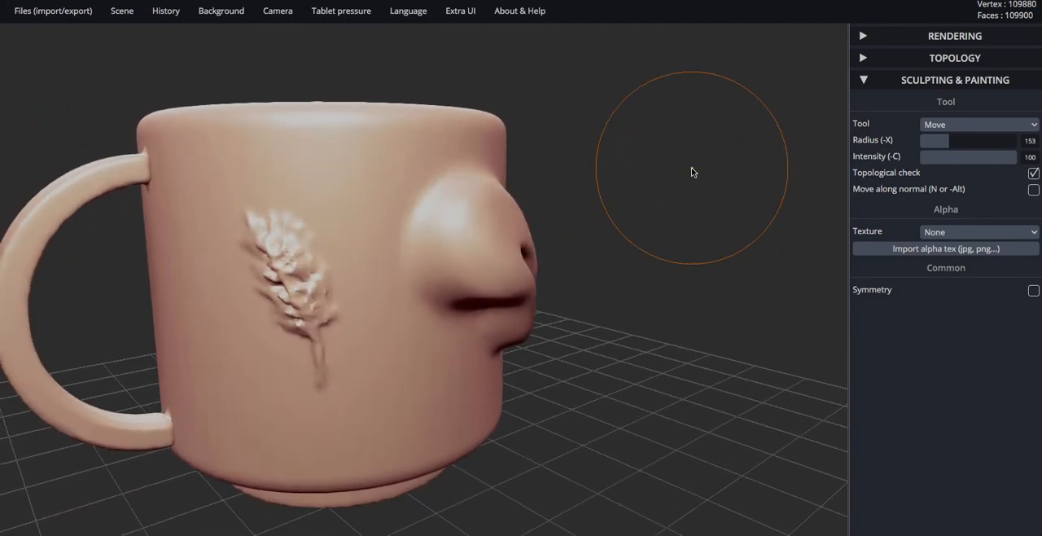
{"action": "left_click_drag", "start_coordinate": [692, 171], "coordinate": [628, 177]}
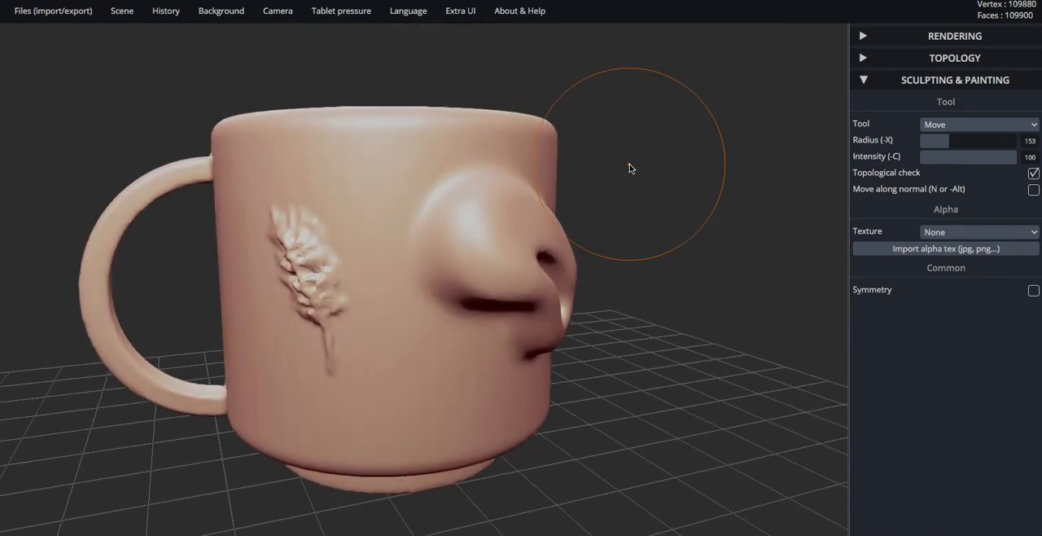
{"action": "mouse_move", "coordinate": [650, 164]}
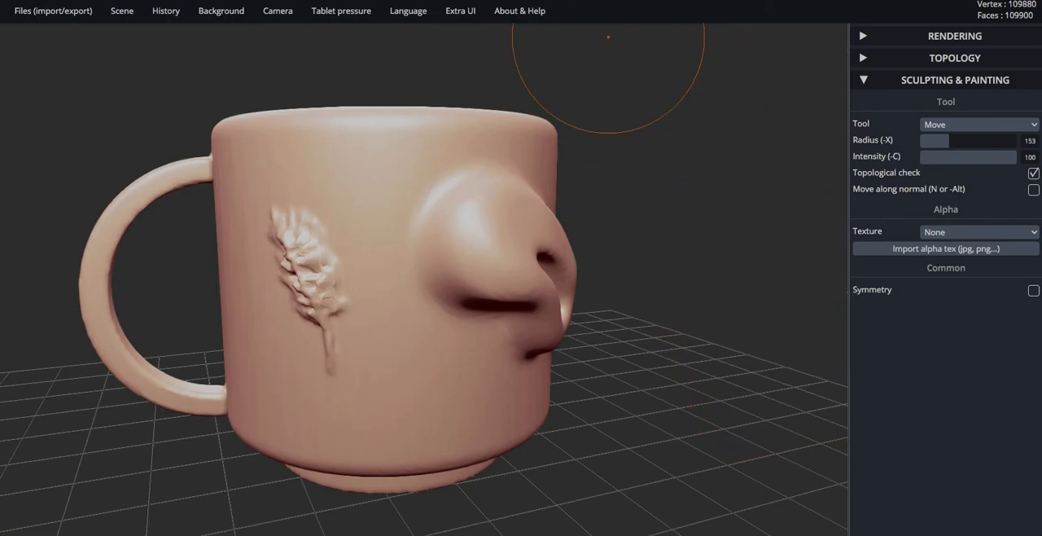
{"action": "mouse_move", "coordinate": [794, 176]}
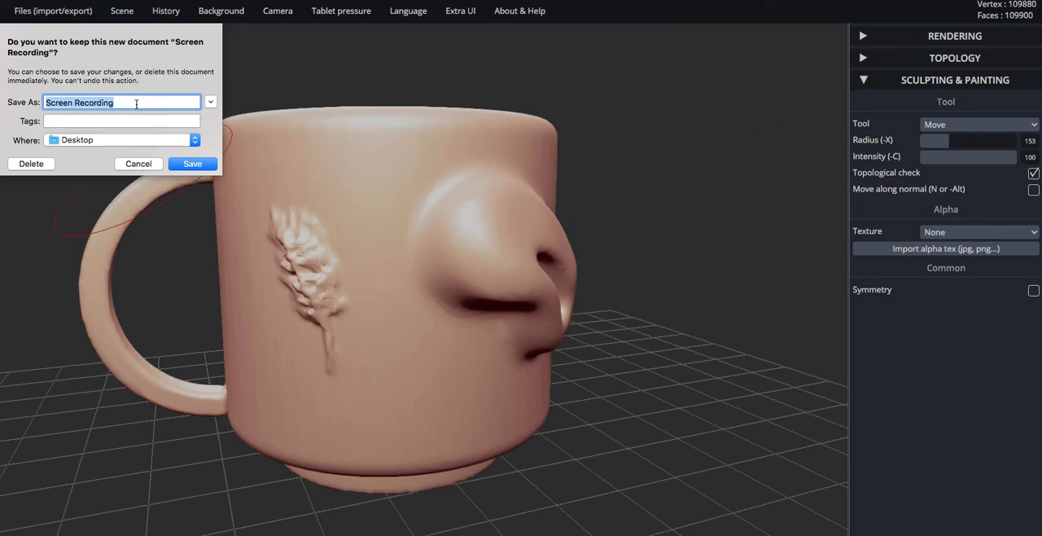
Step: Enter 'Masking Tool' as the recording's Save As name
{"action": "type", "text": "Masking"}
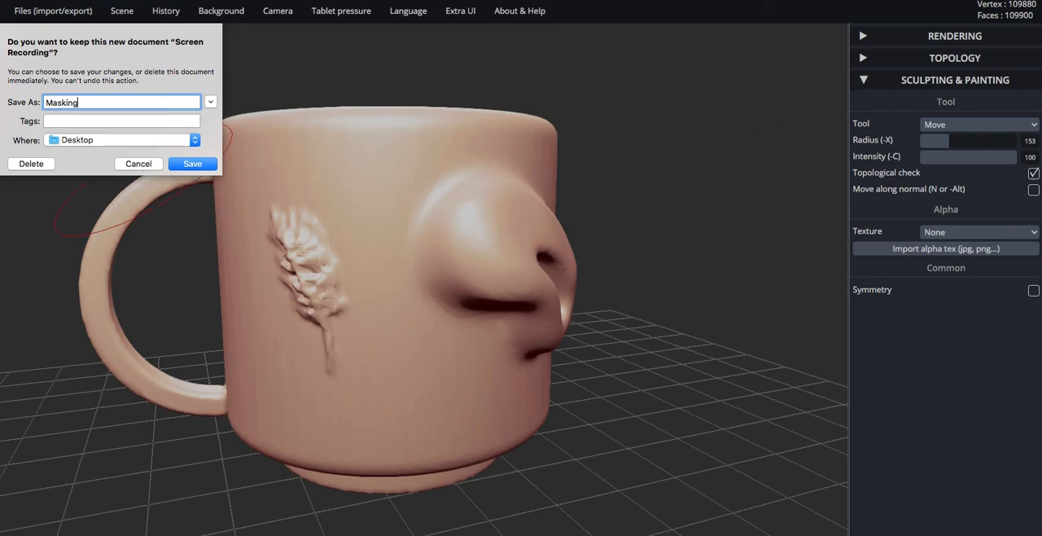
{"action": "type", "text": "Tool"}
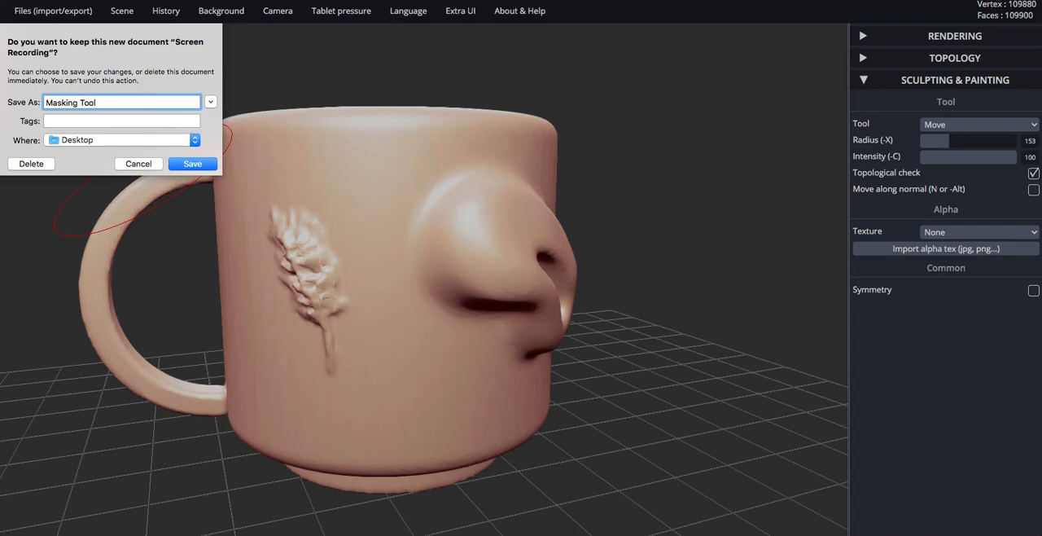